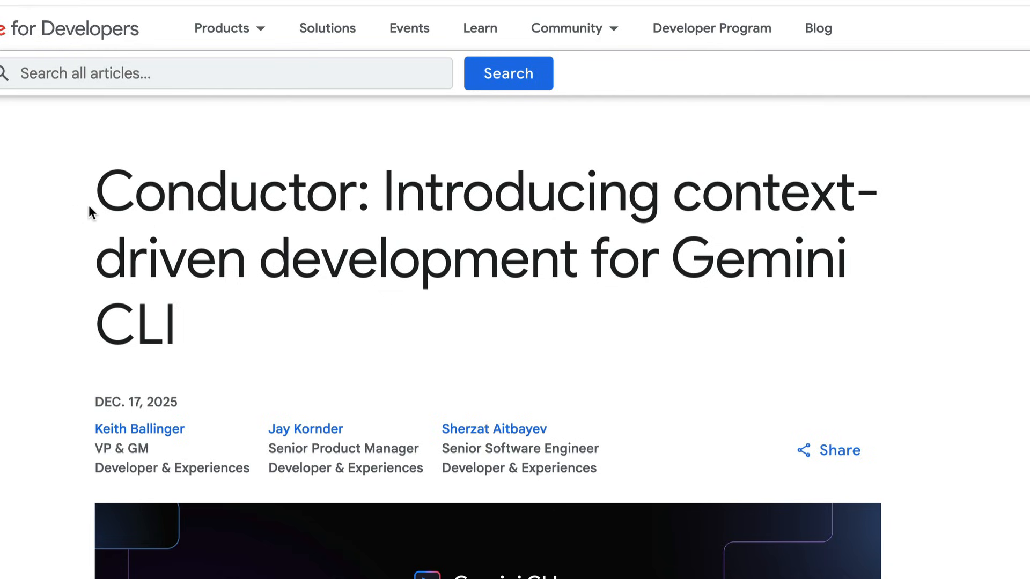
# - Highlight the Conductor article's title and its sentence about specs and plans in Markdown
pyautogui.moveTo(96, 194); pyautogui.dragTo(741, 334)
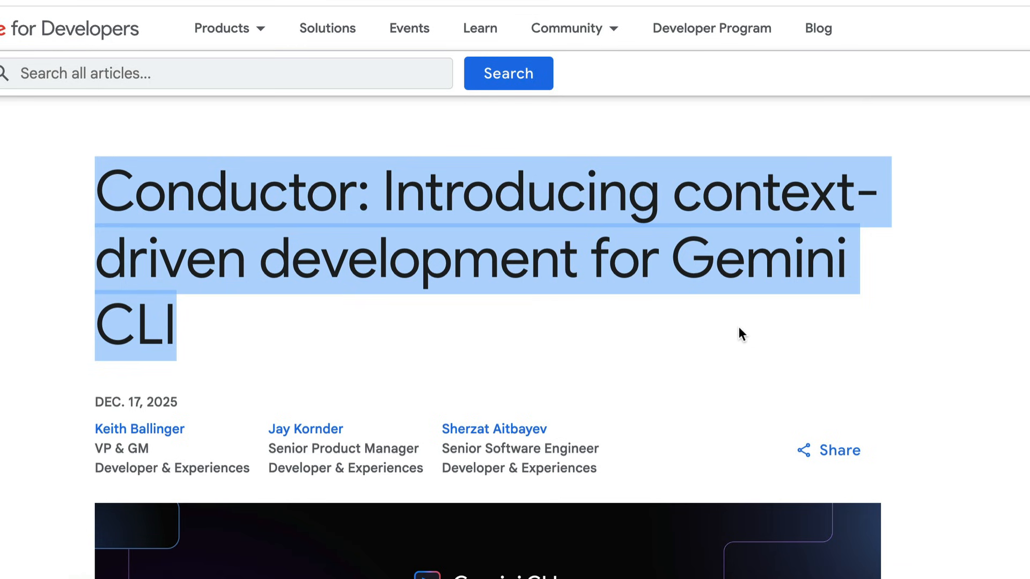
pyautogui.scroll(-3)
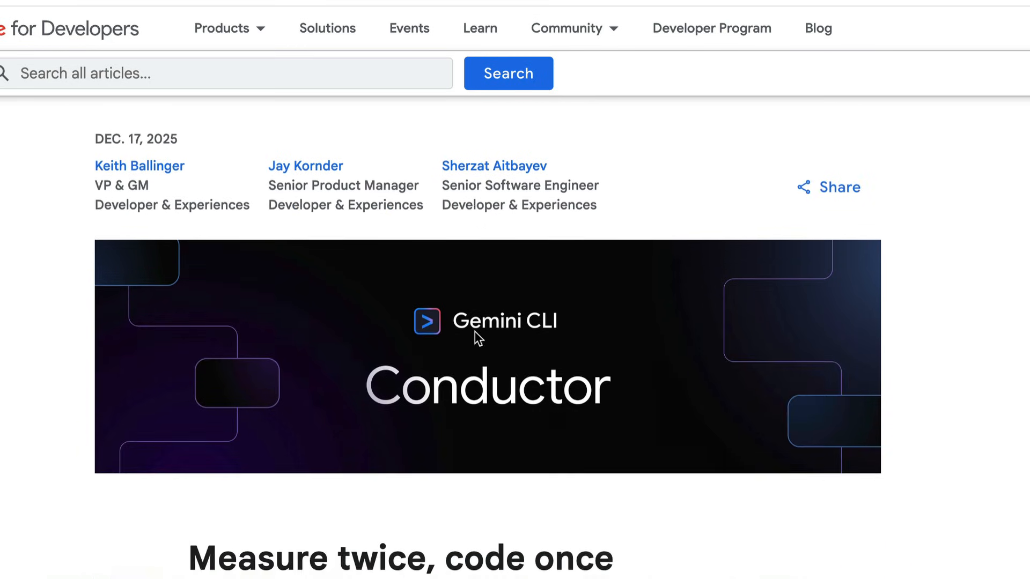
pyautogui.scroll(-3)
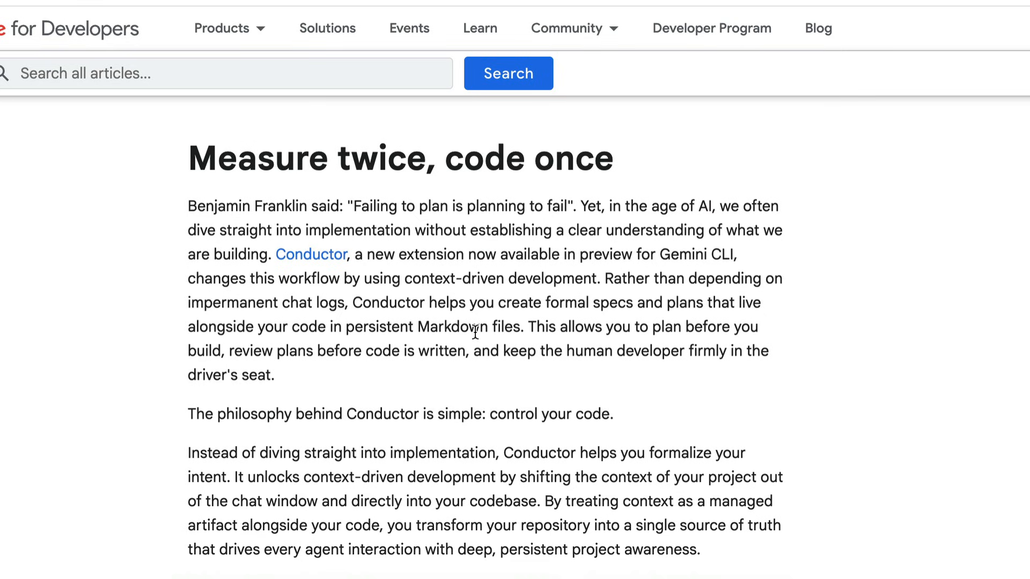
pyautogui.moveTo(353, 302); pyautogui.dragTo(274, 376)
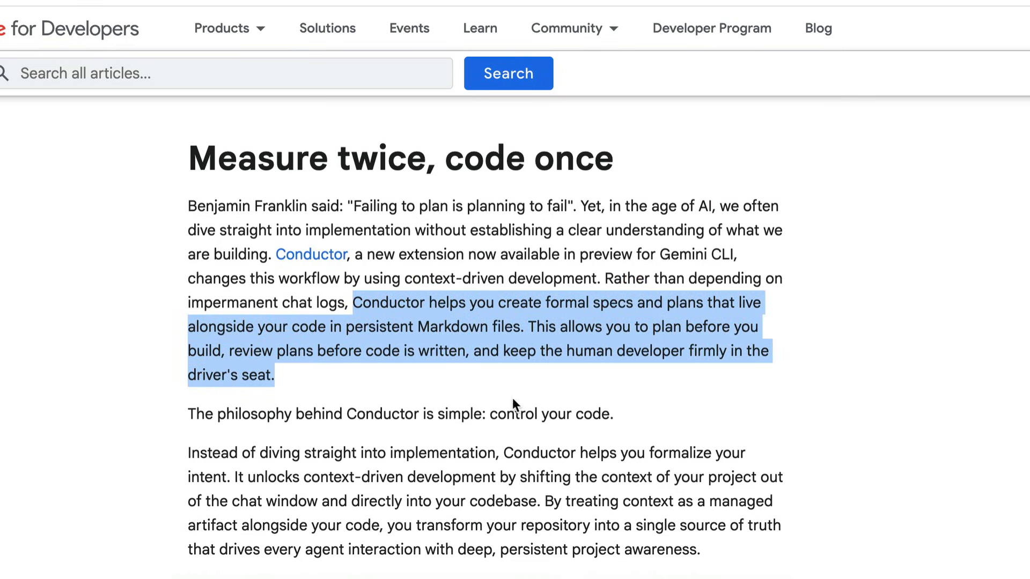
pyautogui.moveTo(508, 386)
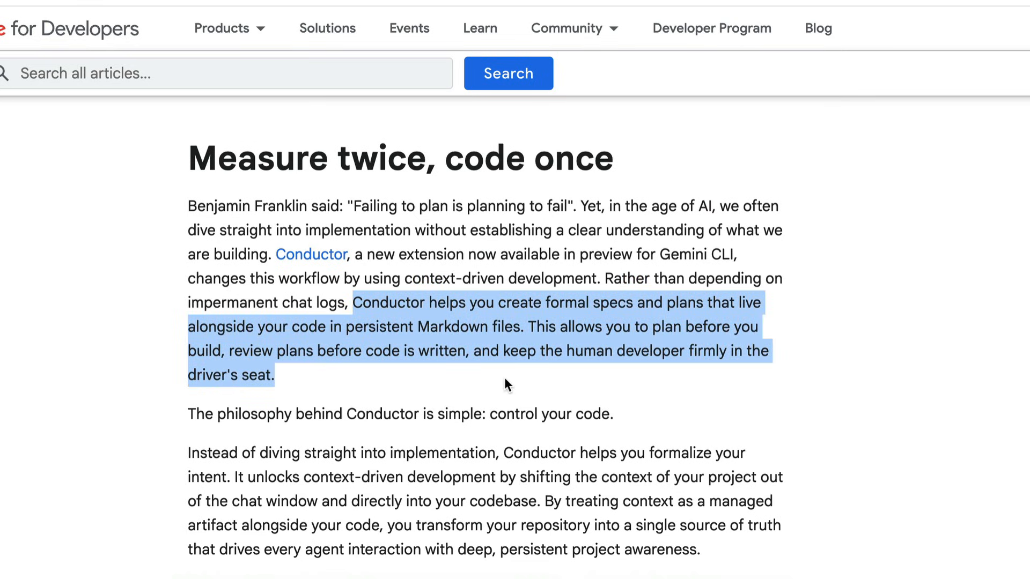
pyautogui.scroll(-3)
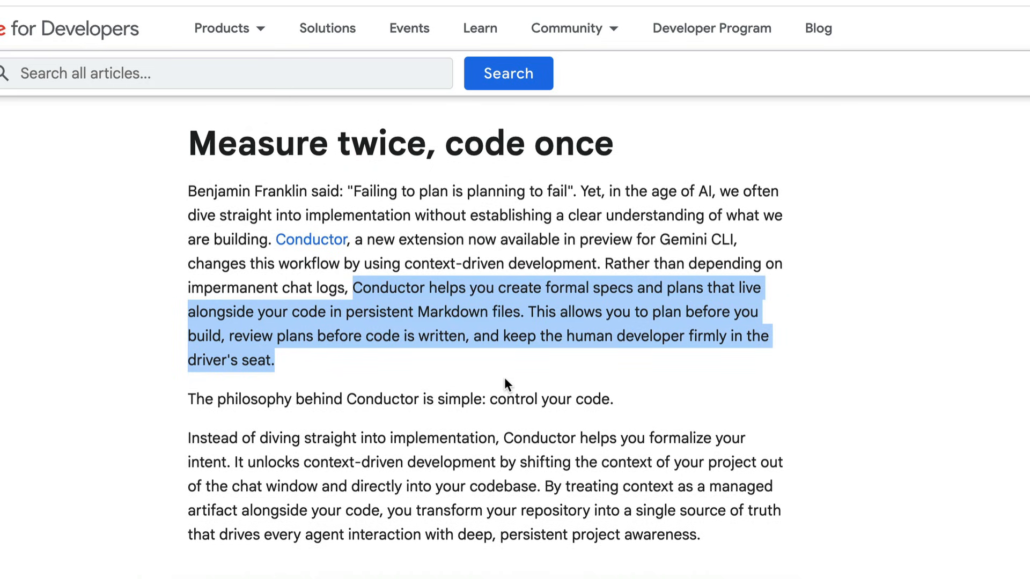
pyautogui.scroll(-3)
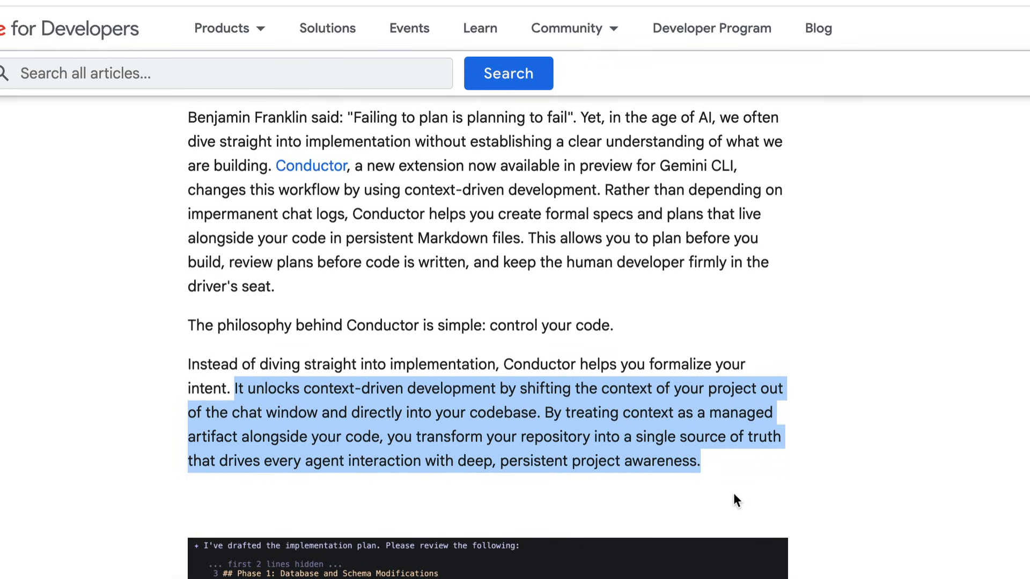
pyautogui.moveTo(522, 496)
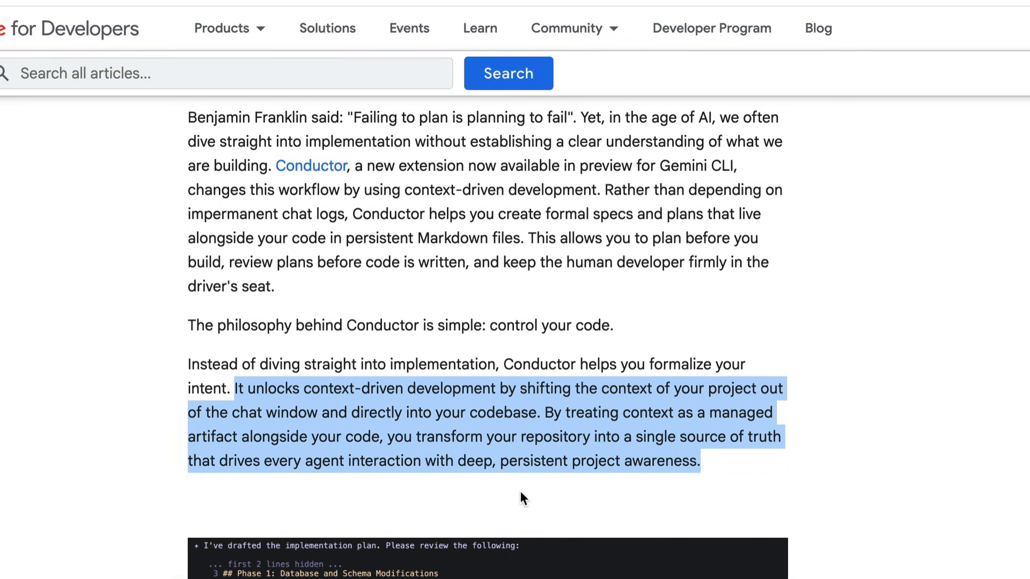
# - Scroll further down the article and highlight how Conductor handles existing projects
pyautogui.scroll(-3)
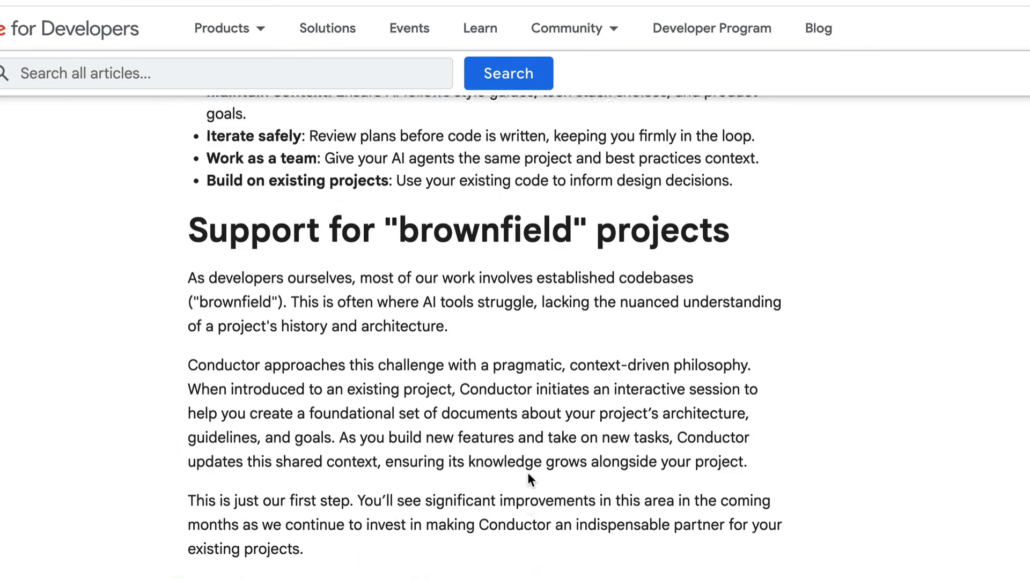
pyautogui.scroll(-3)
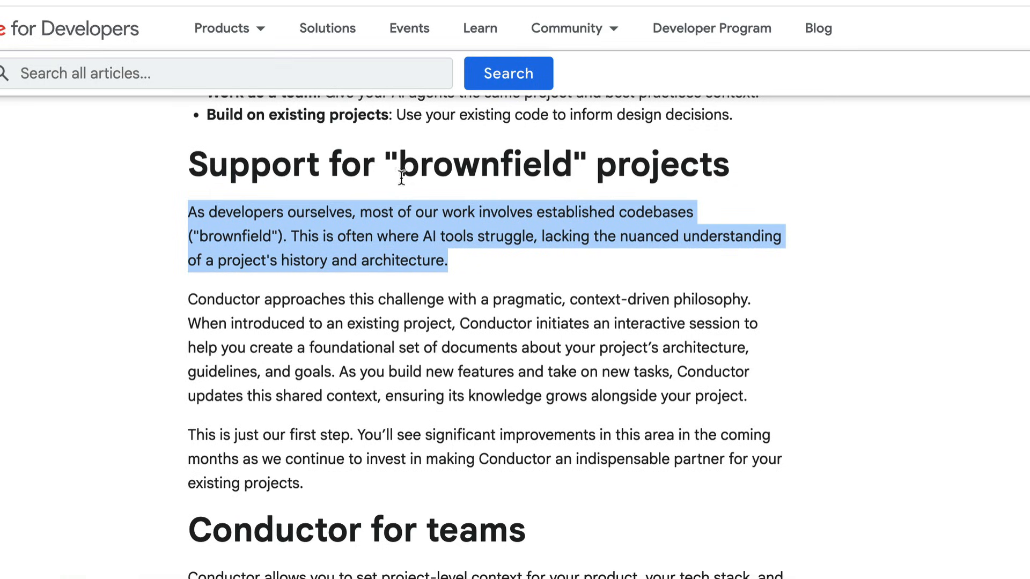
pyautogui.moveTo(509, 286)
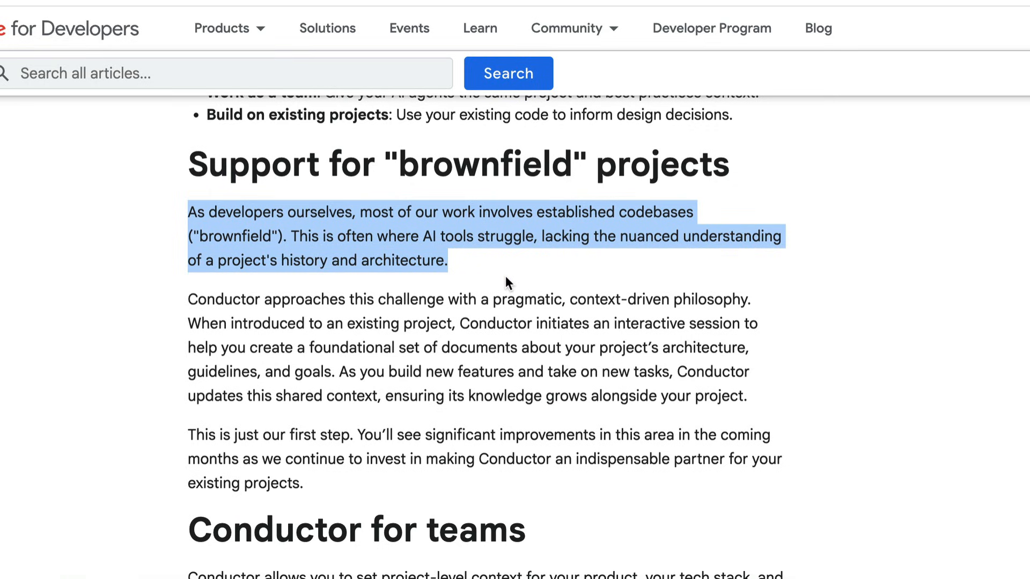
pyautogui.moveTo(501, 282)
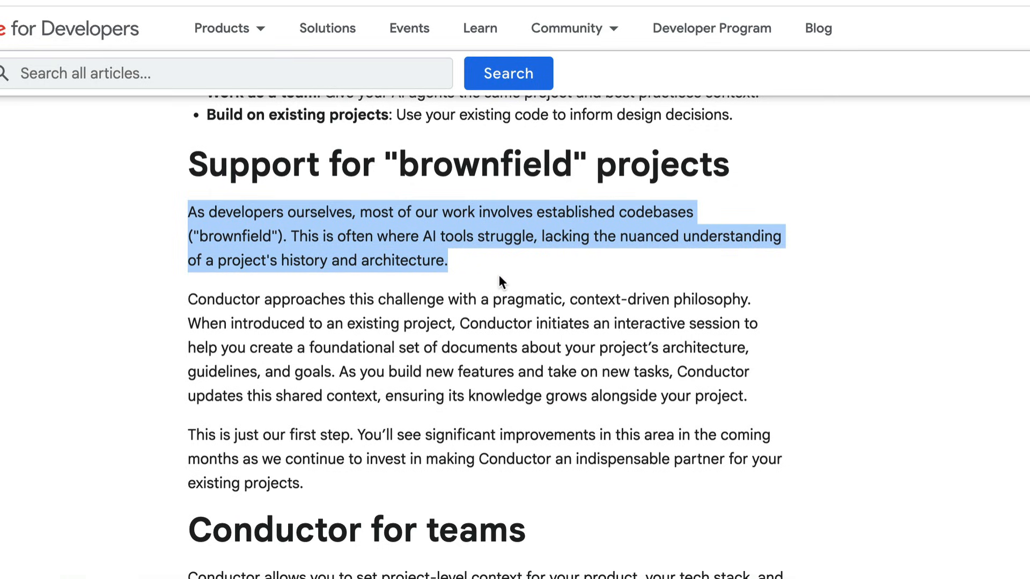
pyautogui.scroll(-3)
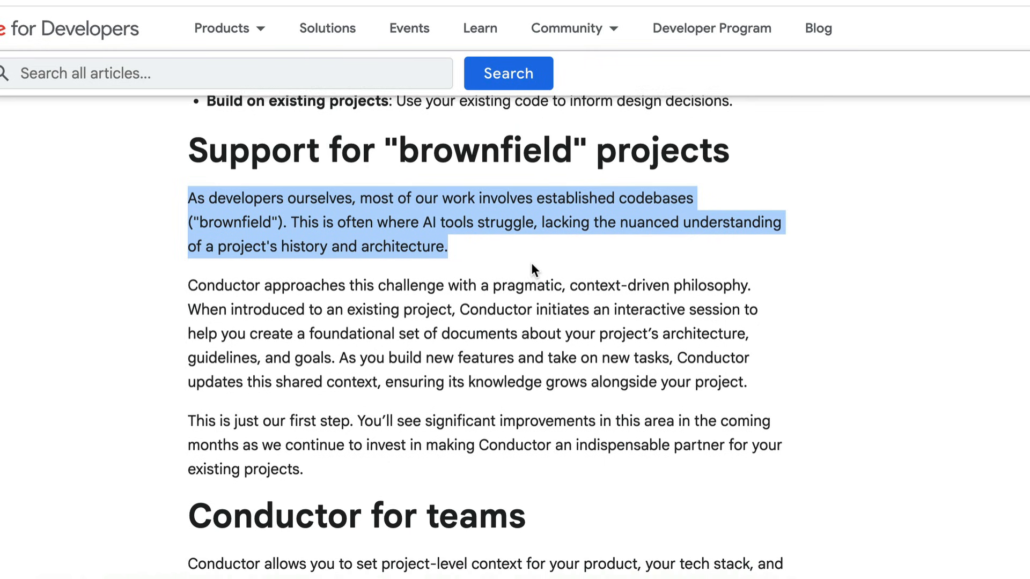
pyautogui.scroll(-3)
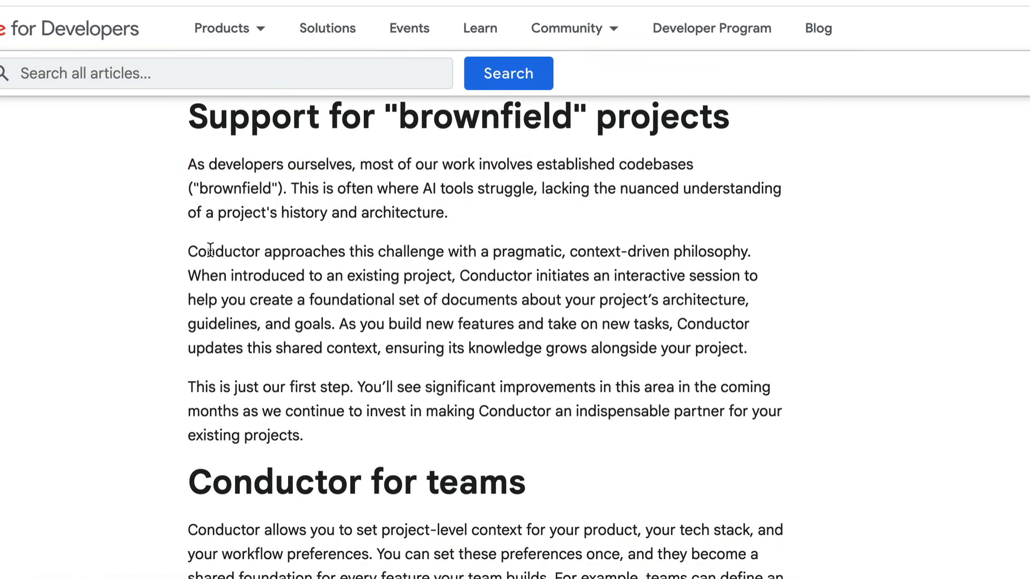
pyautogui.moveTo(189, 251); pyautogui.dragTo(746, 348)
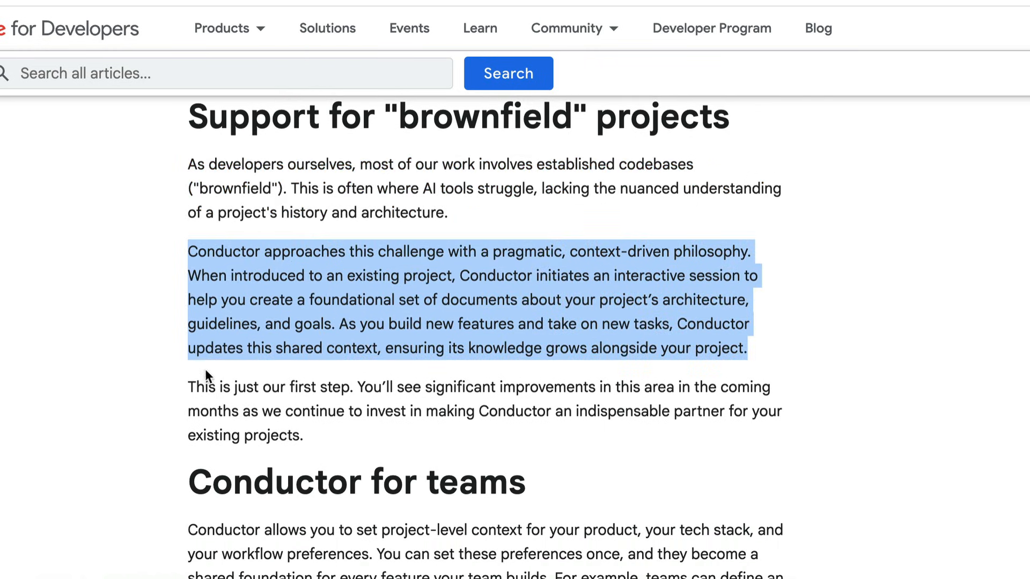
pyautogui.moveTo(291, 375)
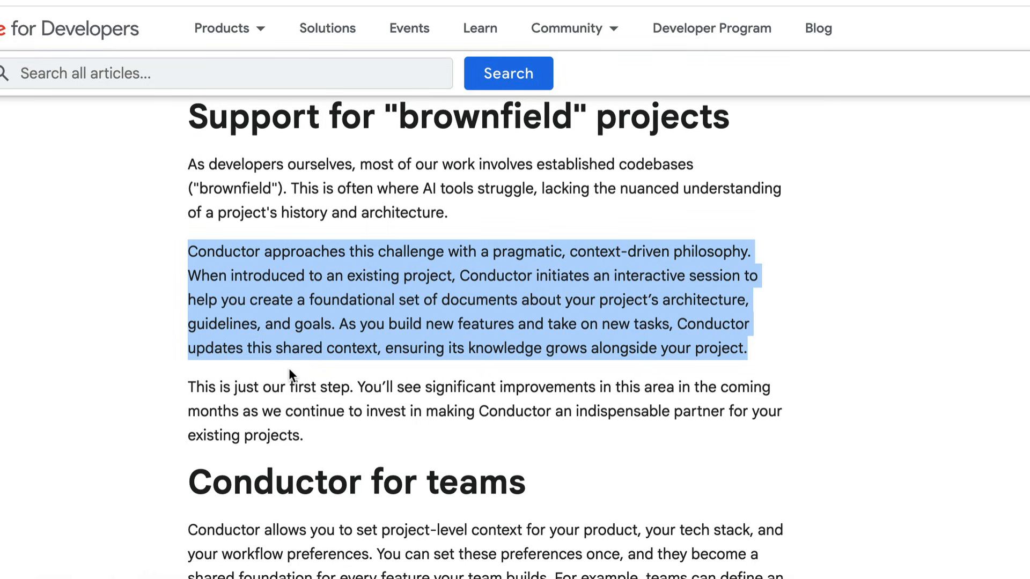
pyautogui.moveTo(670, 376)
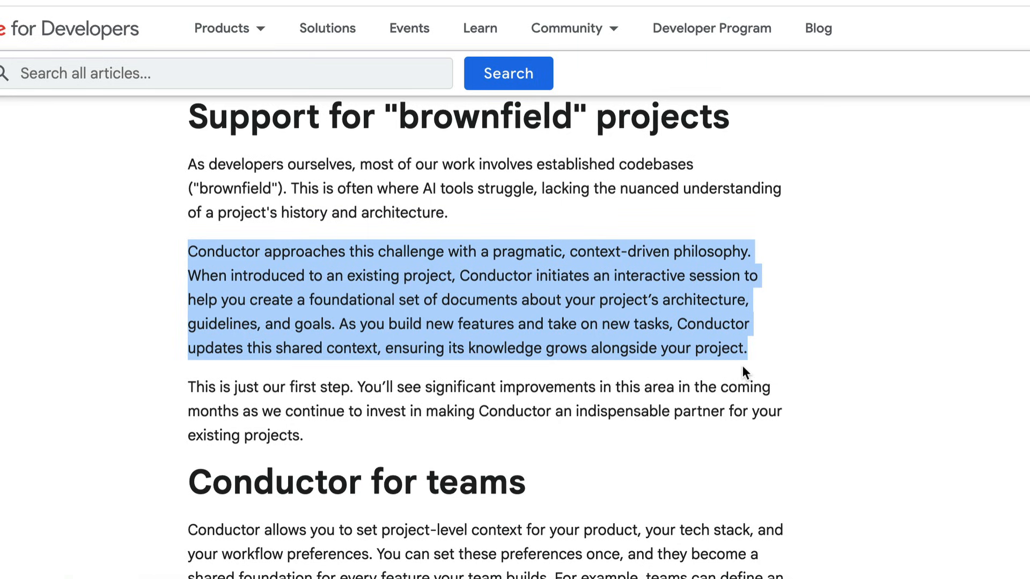
pyautogui.moveTo(550, 373)
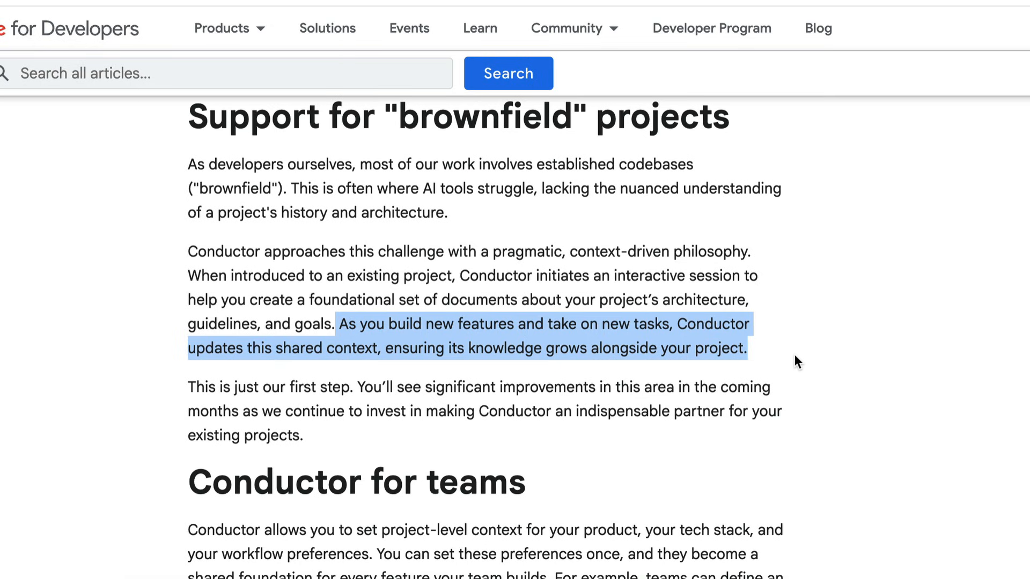
pyautogui.scroll(-3)
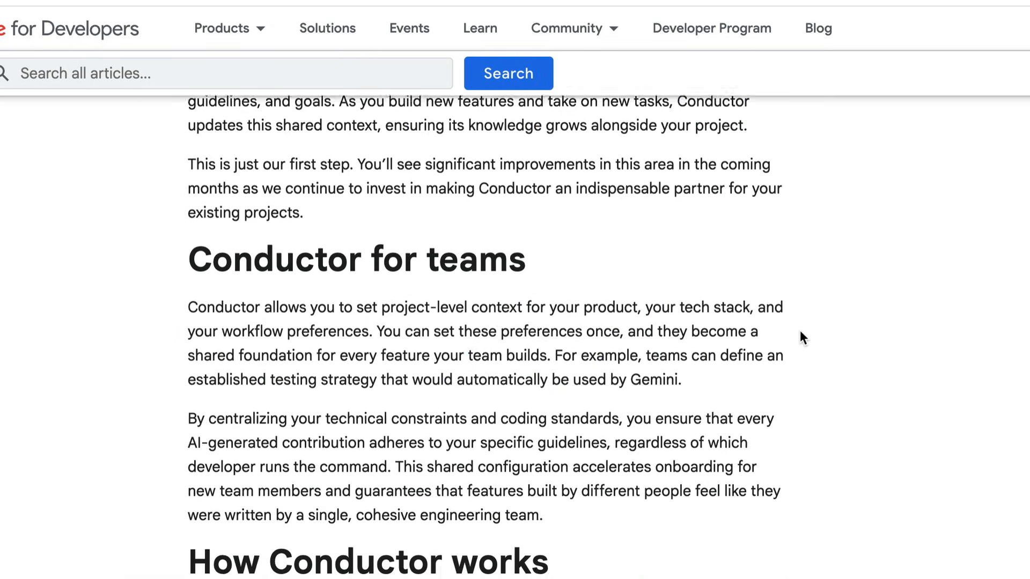
pyautogui.scroll(-3)
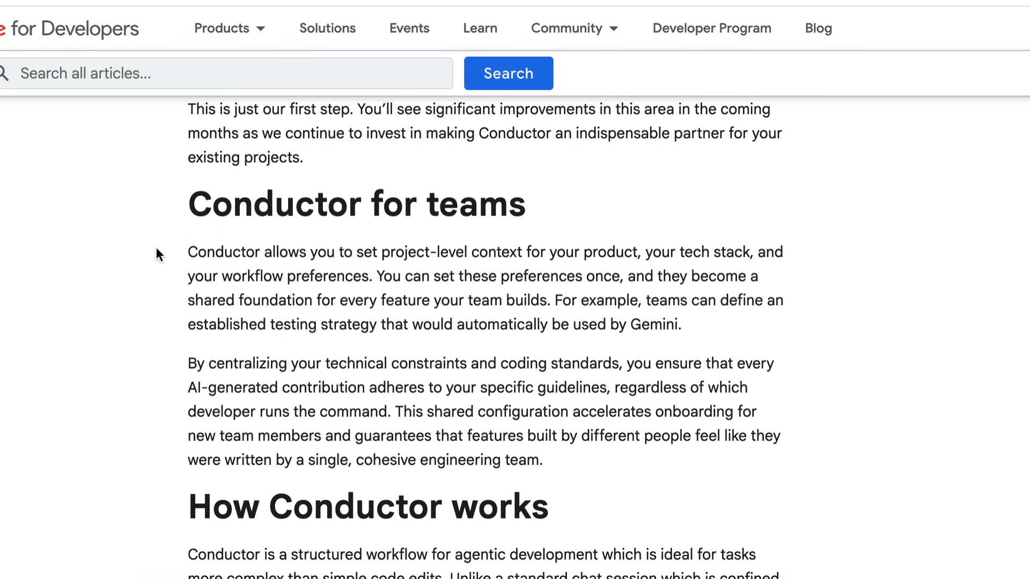
pyautogui.moveTo(187, 251); pyautogui.dragTo(683, 324)
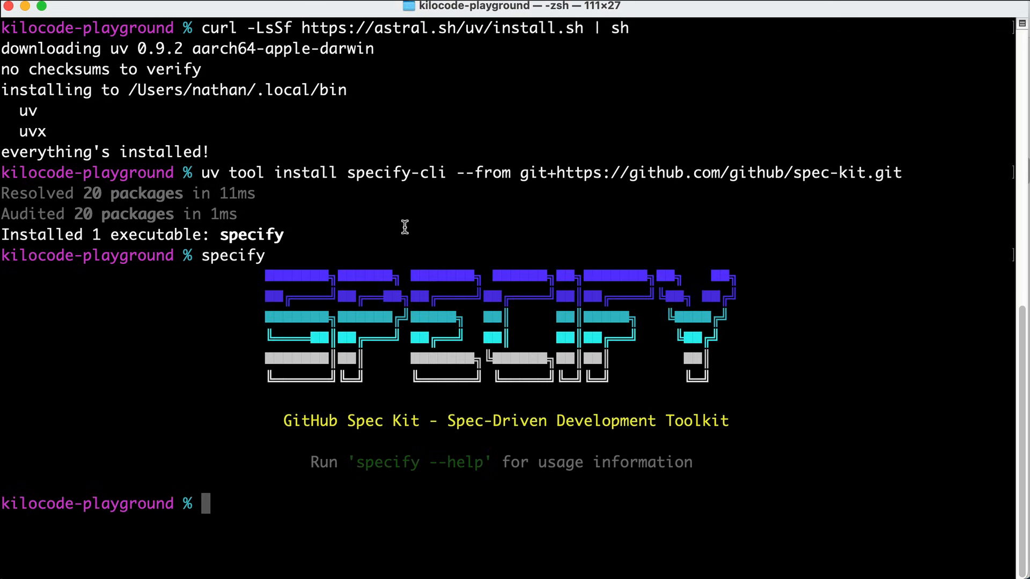
pyautogui.moveTo(363, 399)
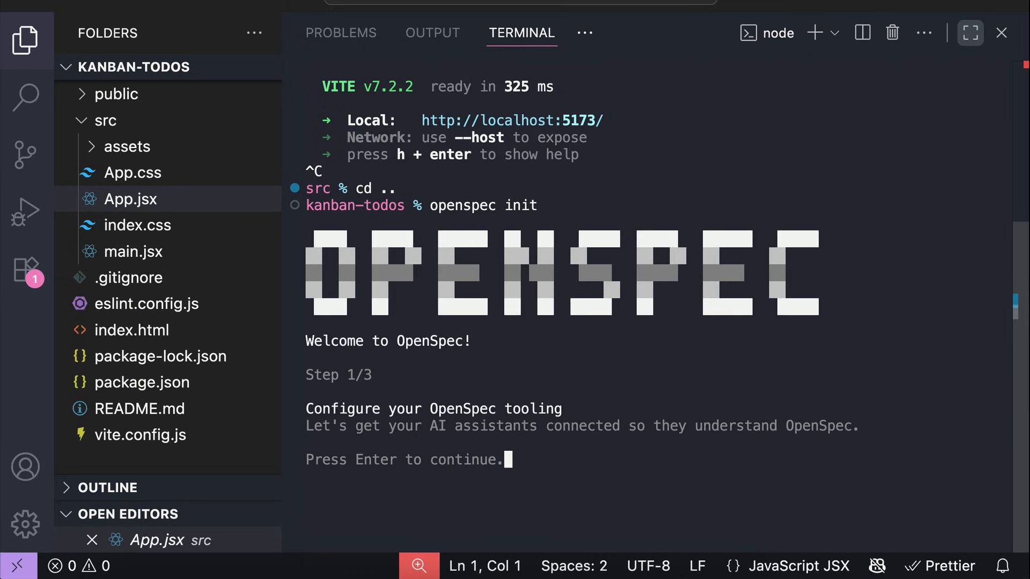
pyautogui.moveTo(409, 363)
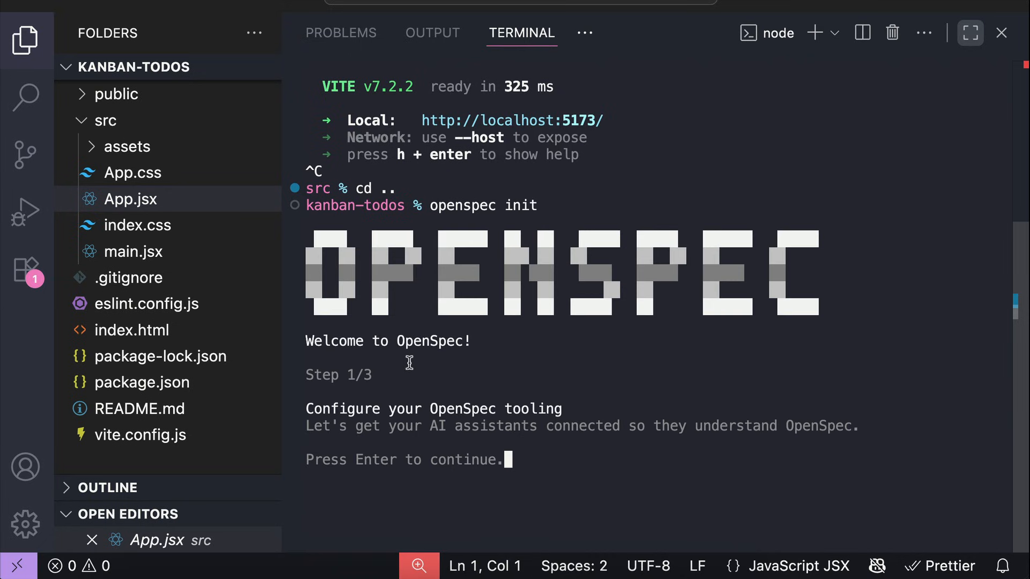
pyautogui.moveTo(591, 452)
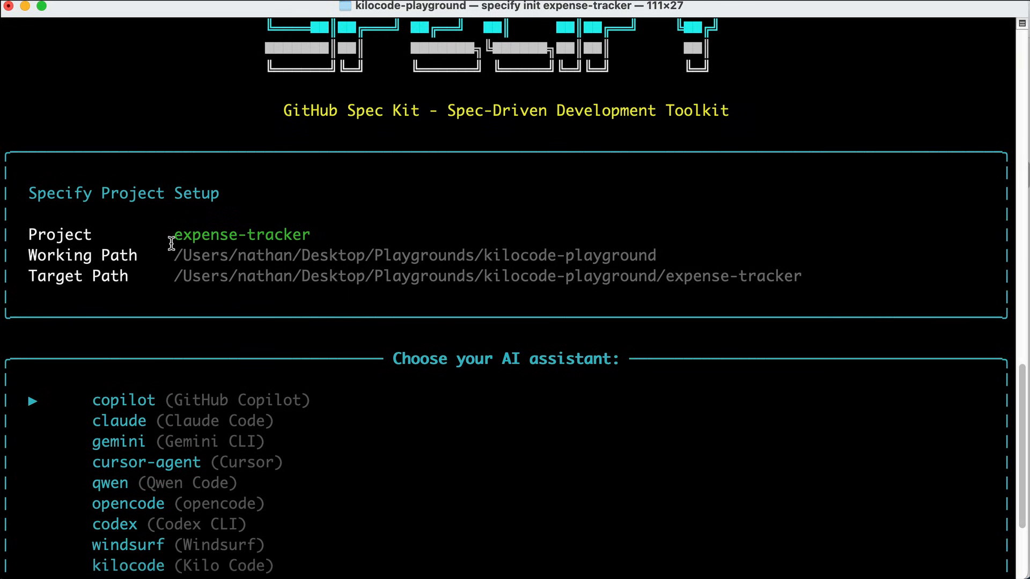
pyautogui.moveTo(598, 296)
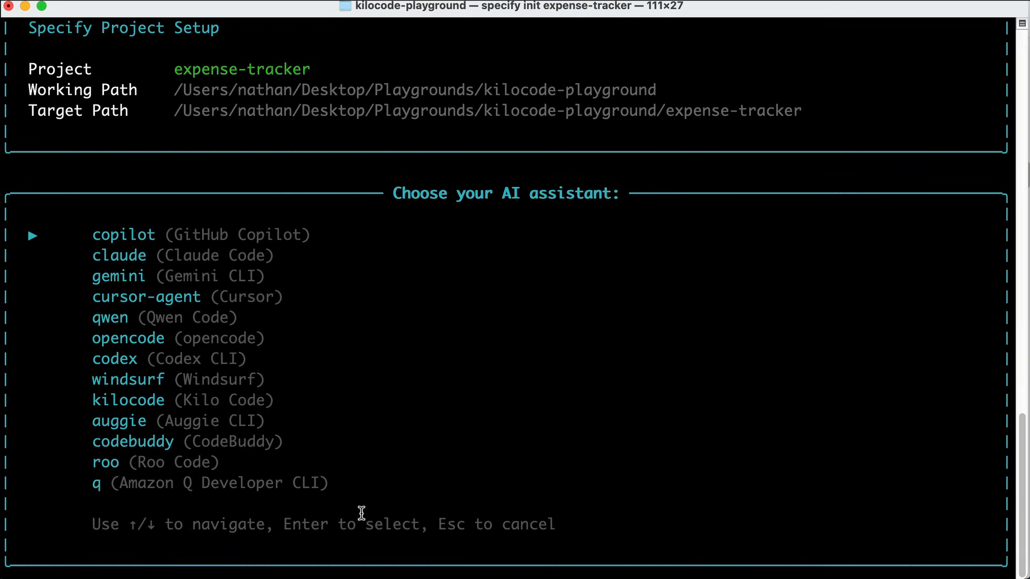
pyautogui.moveTo(333, 397)
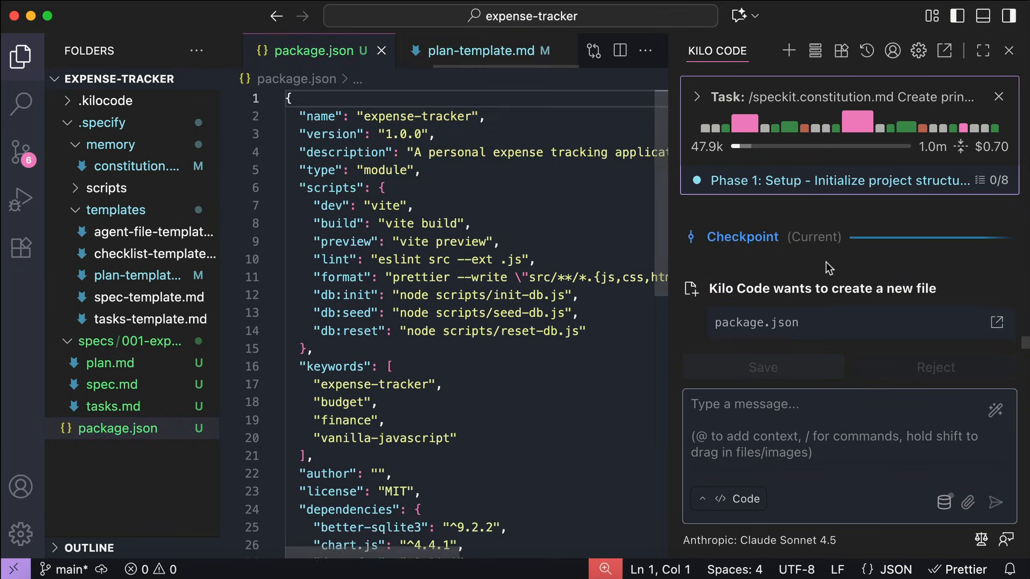
# - Leave the article and bring up the YouTube channel page in the browser
pyautogui.click(762, 367)
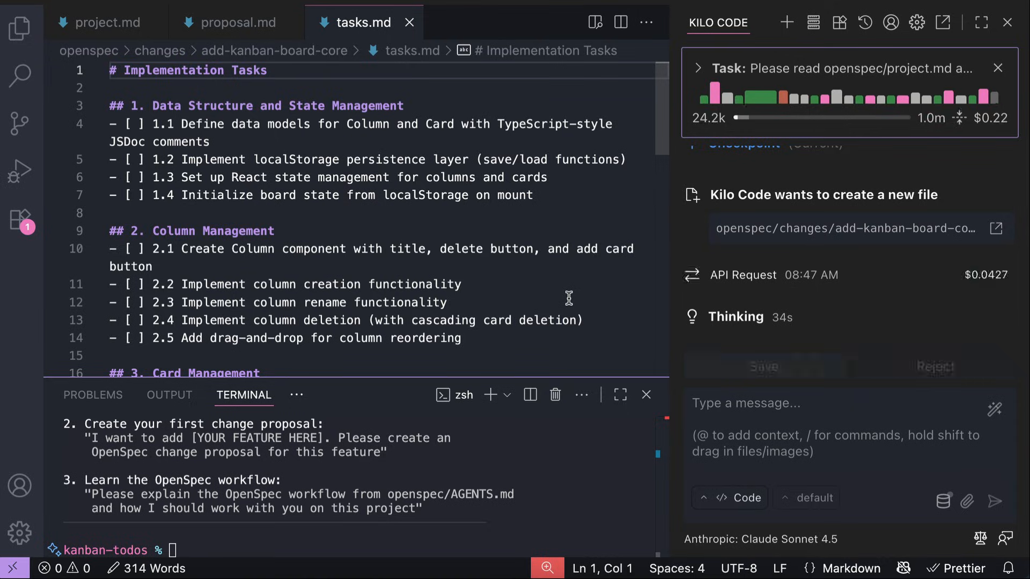
pyautogui.click(479, 21)
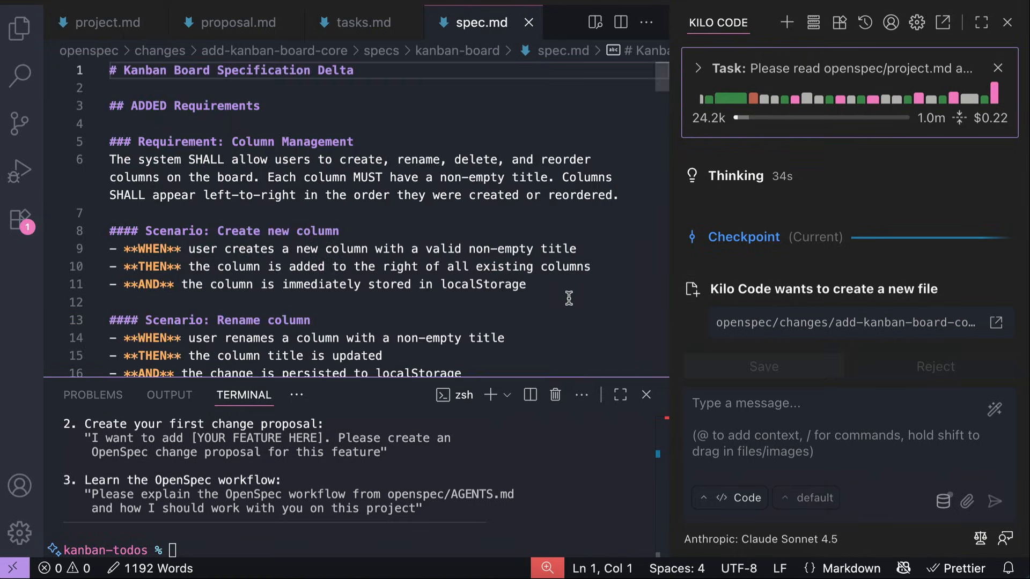
pyautogui.click(763, 367)
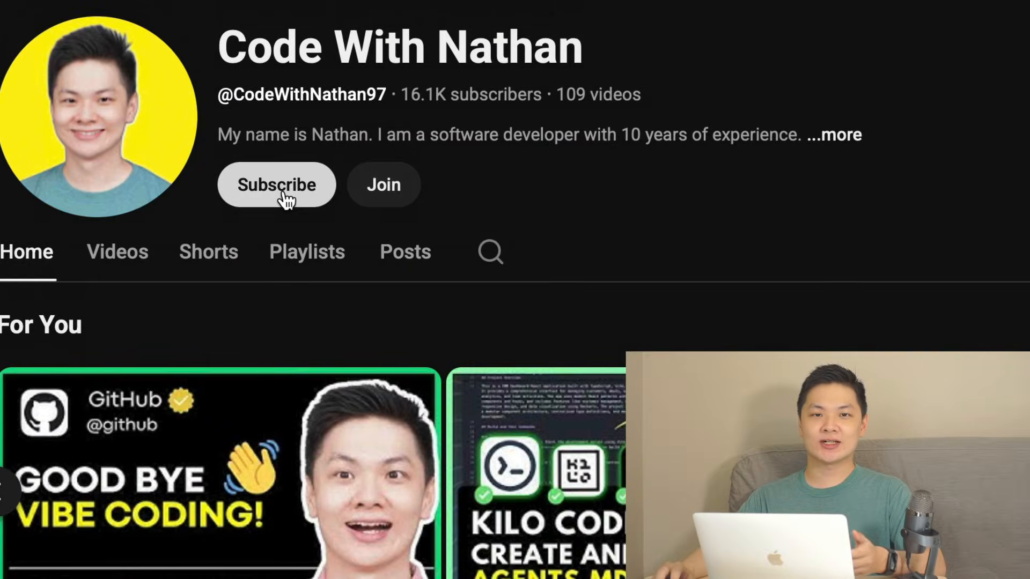
# - Subscribe to the Code With Nathan channel and choose a notification option from the Subscribed menu
pyautogui.click(276, 185)
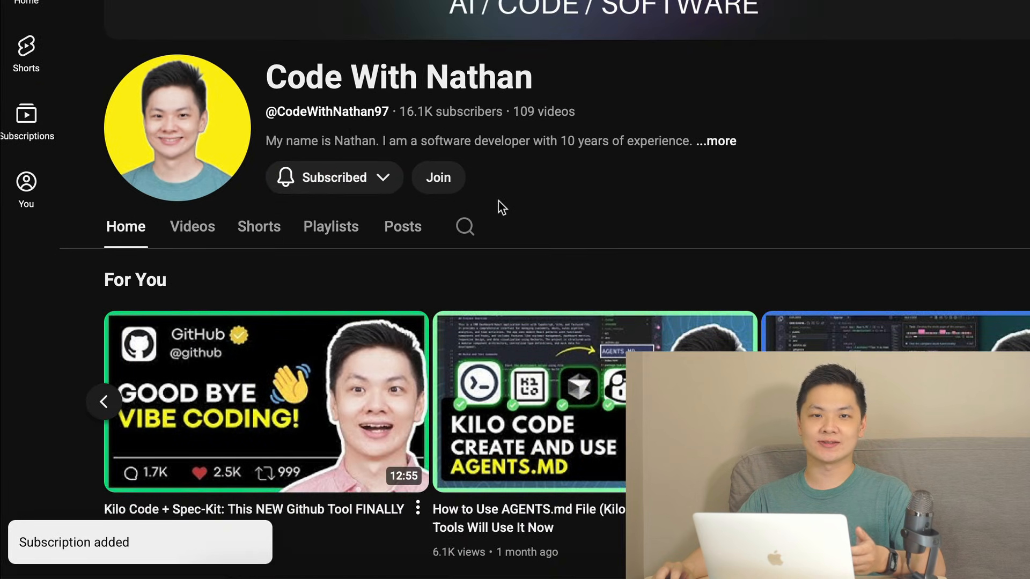
pyautogui.click(334, 178)
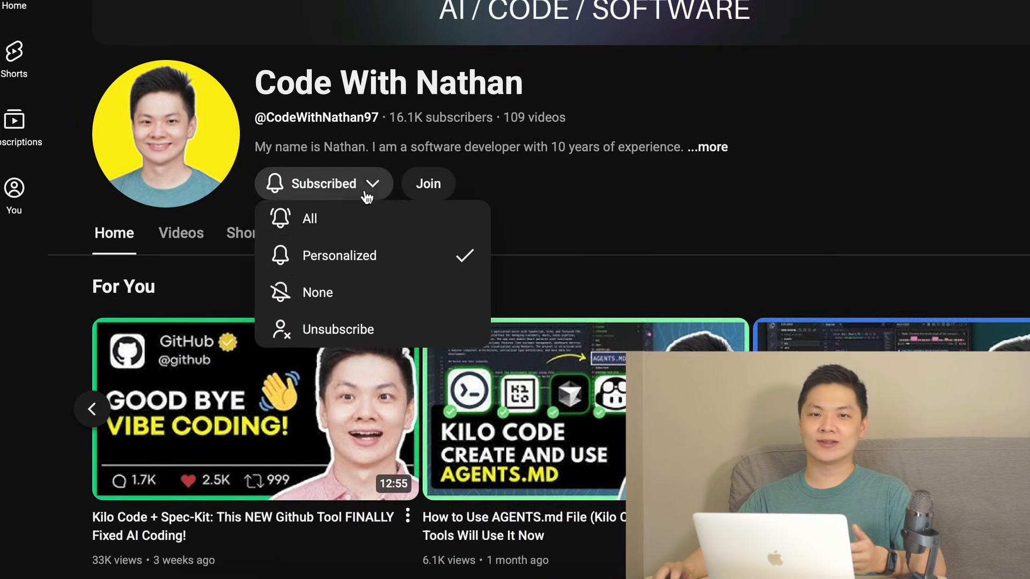
pyautogui.click(309, 218)
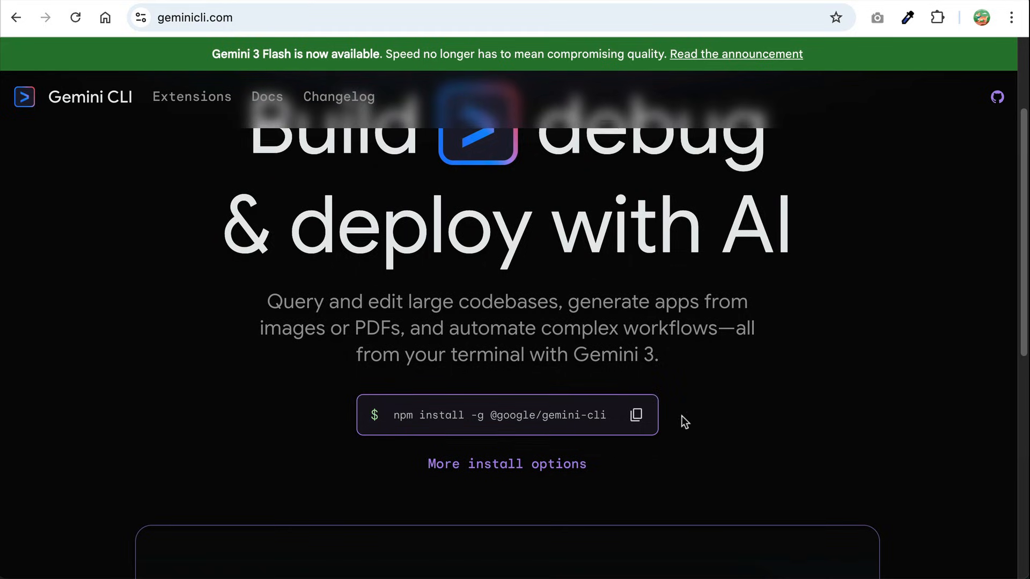
pyautogui.click(635, 414)
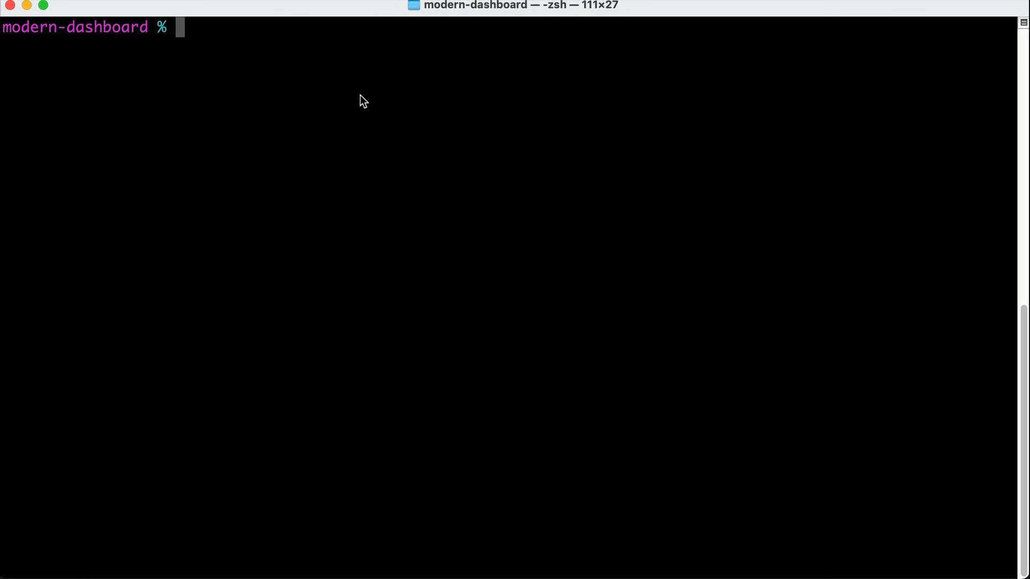
pyautogui.write('npm install -g @google/gemini-cli')
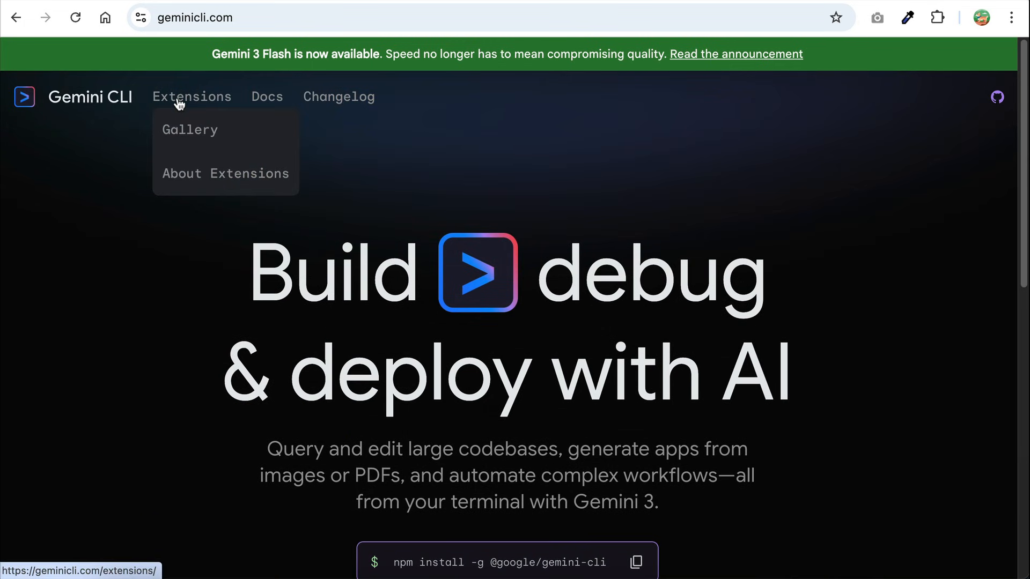
# - Find the conductor extension in the Extensions gallery and copy its install command
pyautogui.click(191, 97)
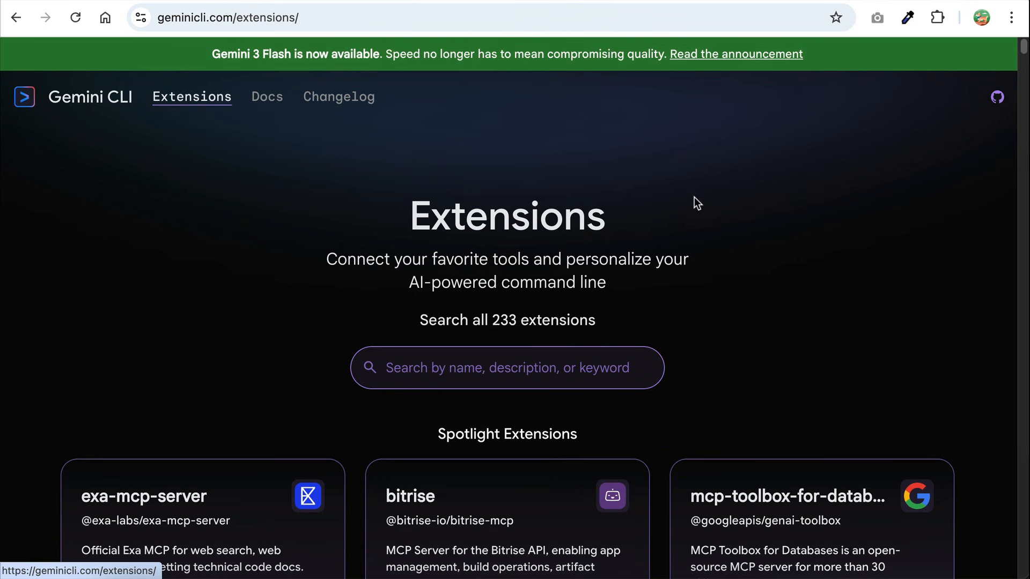
pyautogui.scroll(-3)
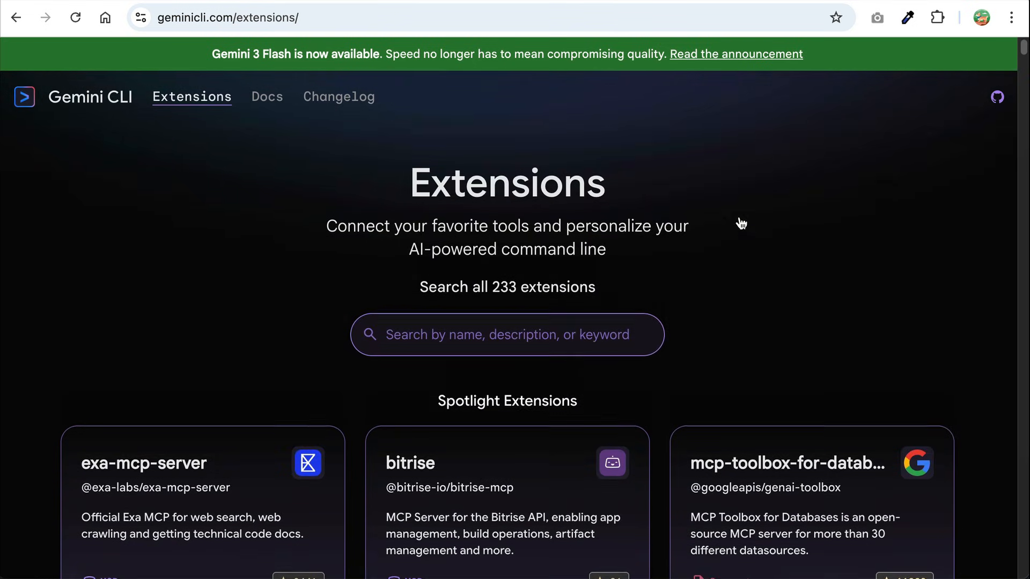
pyautogui.write('cond')
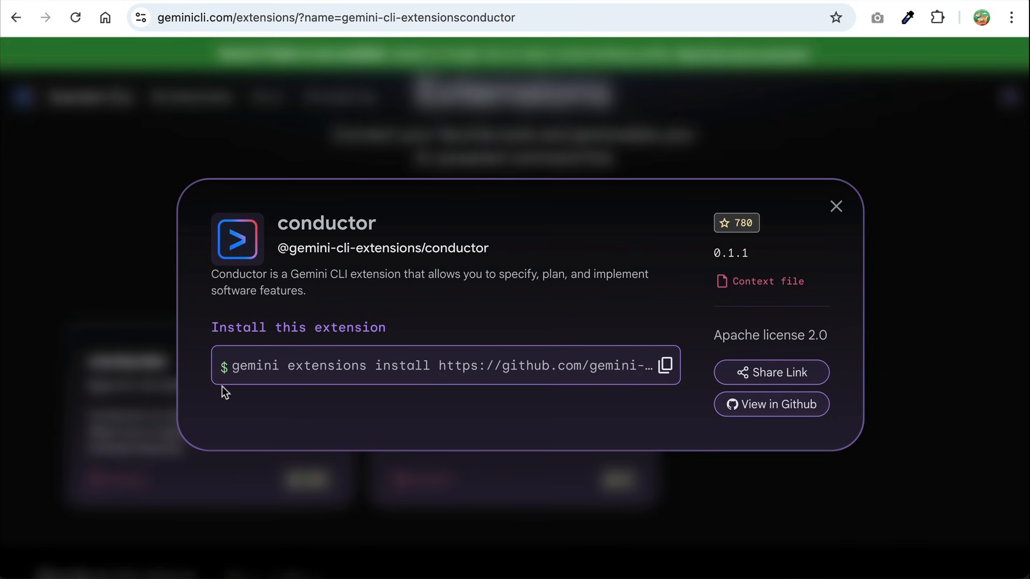
pyautogui.moveTo(603, 329)
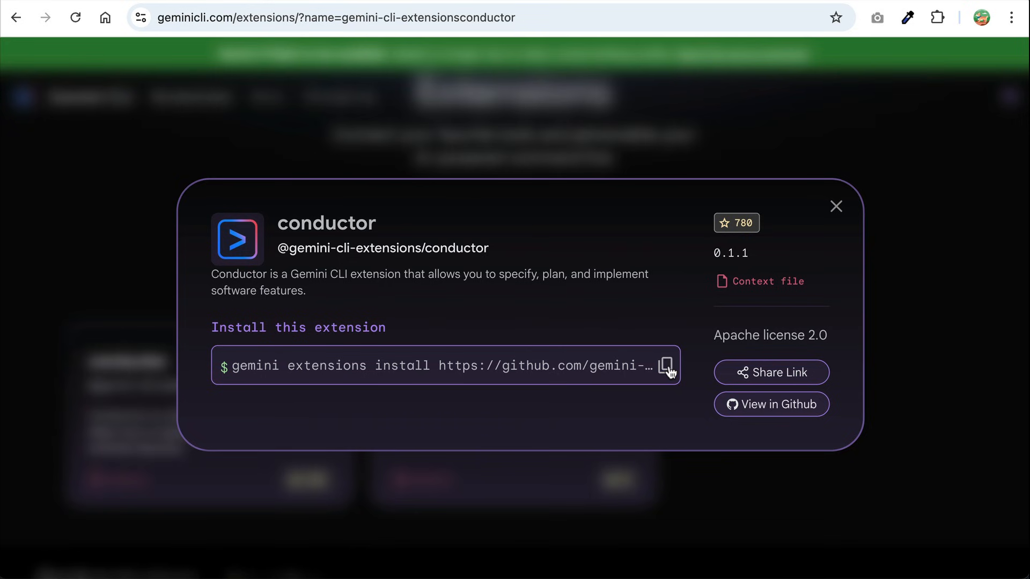
pyautogui.click(667, 365)
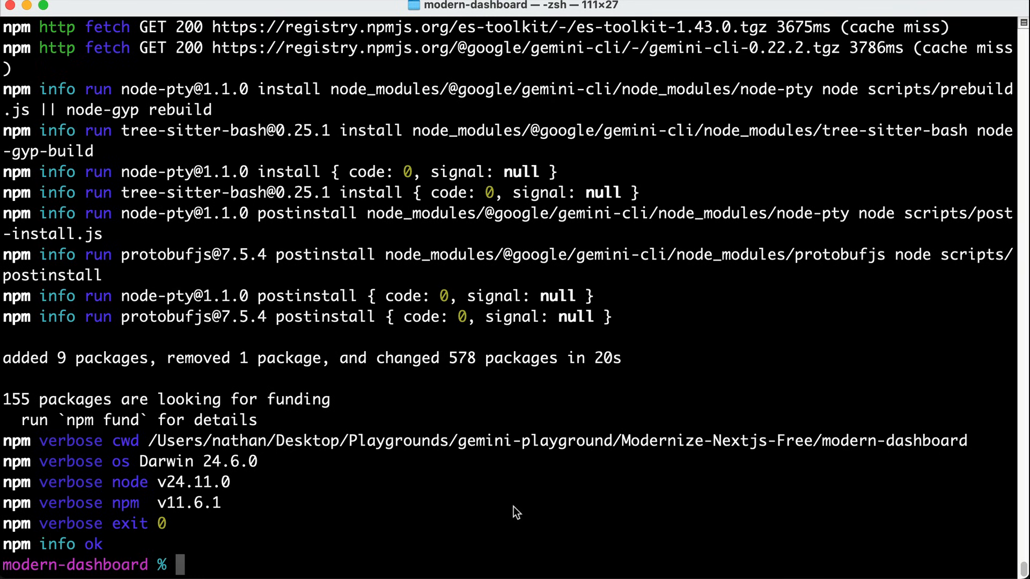
# - Run 'gemini extensions install' with the conductor GitHub URL, confirm with y, then start gemini
pyautogui.write('gemini extensions install https://github.com/gemini-cli-extensions/conductor')
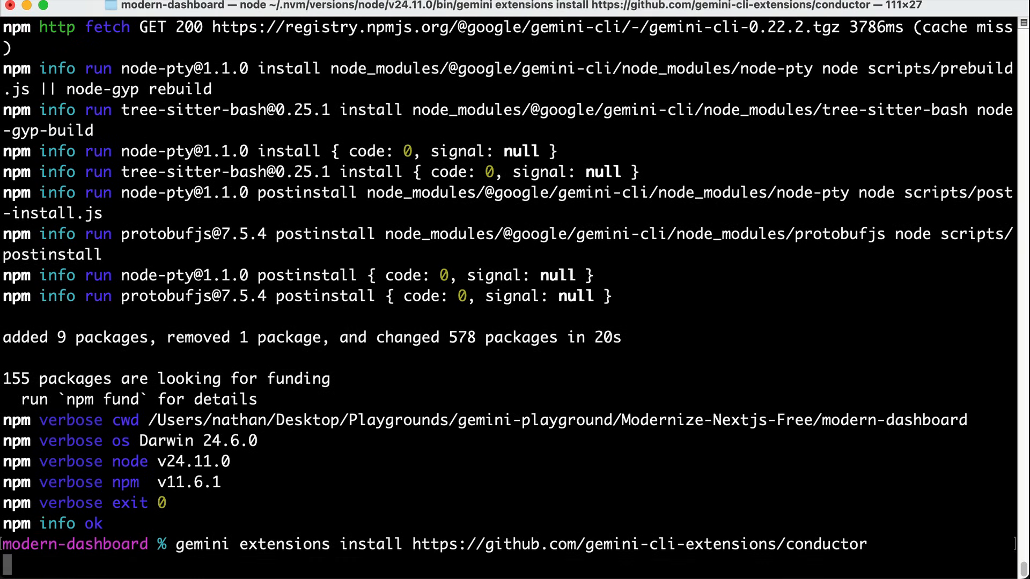
pyautogui.press('Return')
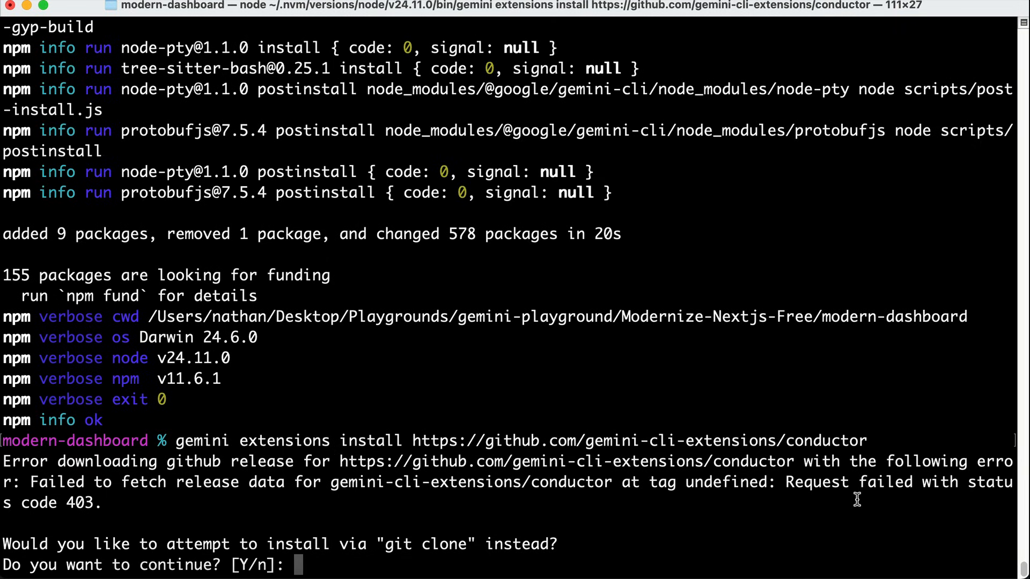
pyautogui.write('y')
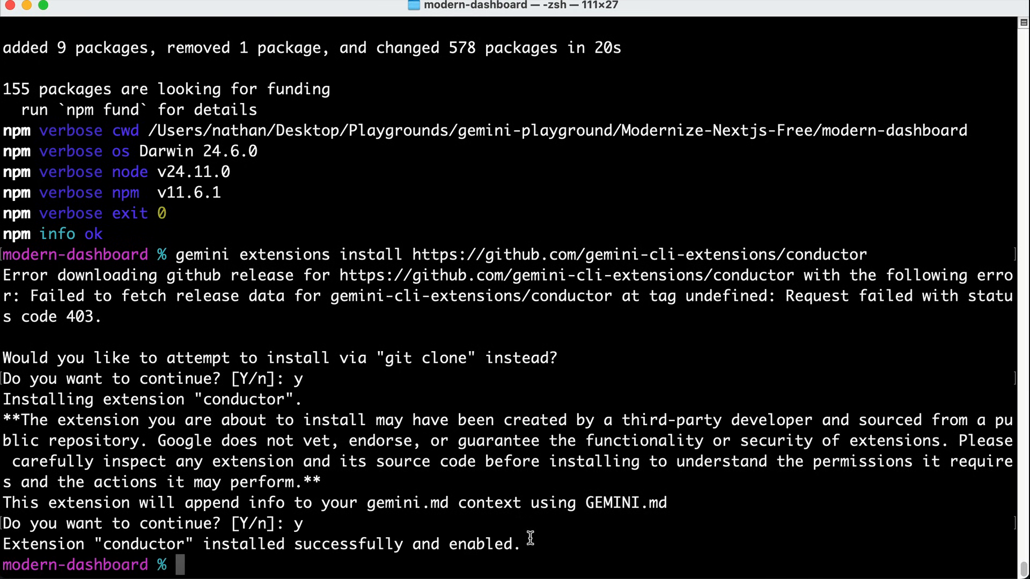
pyautogui.write('gemi')
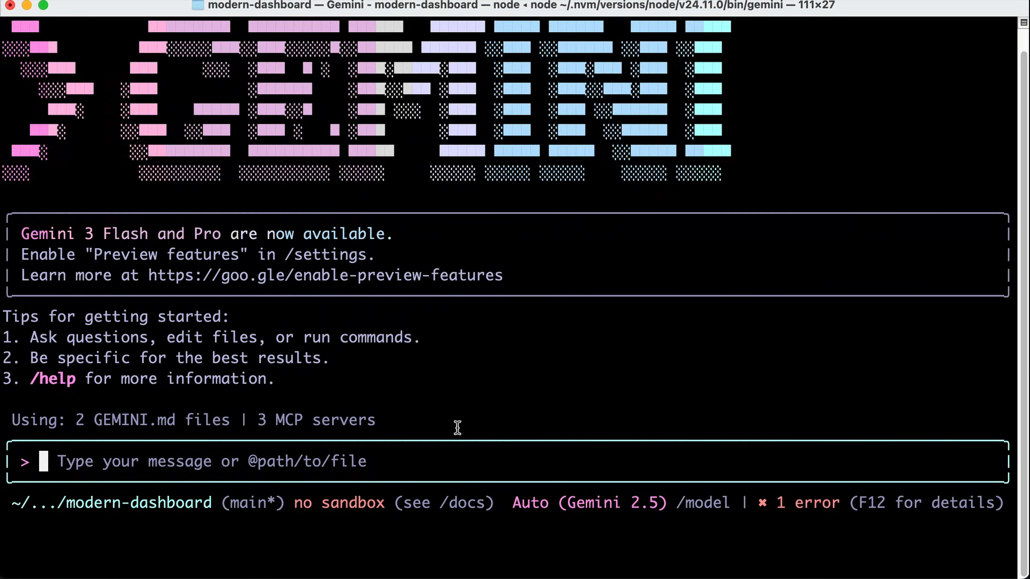
# - List installed extensions showing conductor v0.1.1, then enter /conductor to see its slash commands
pyautogui.write('/extensions')
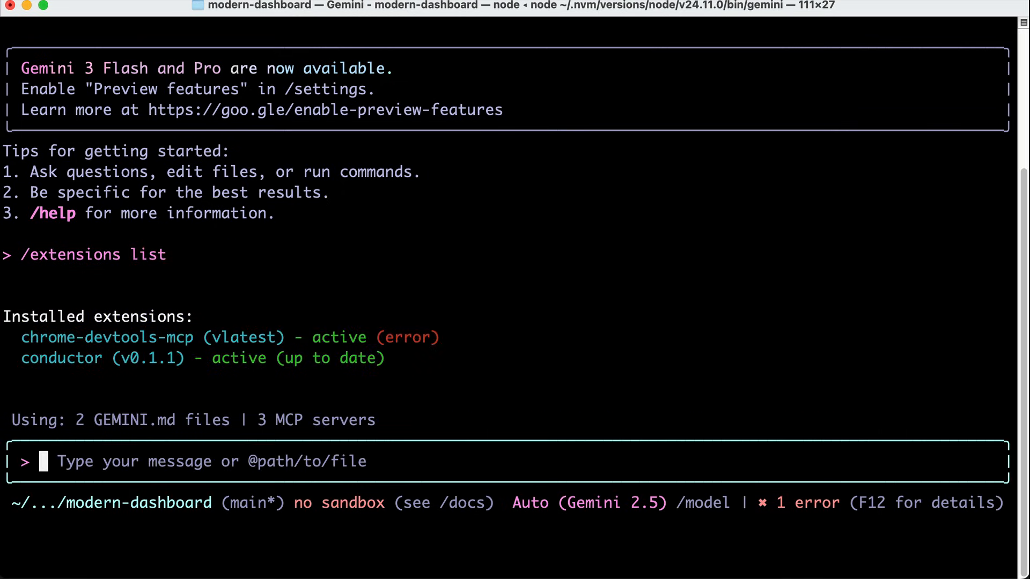
pyautogui.moveTo(96, 353)
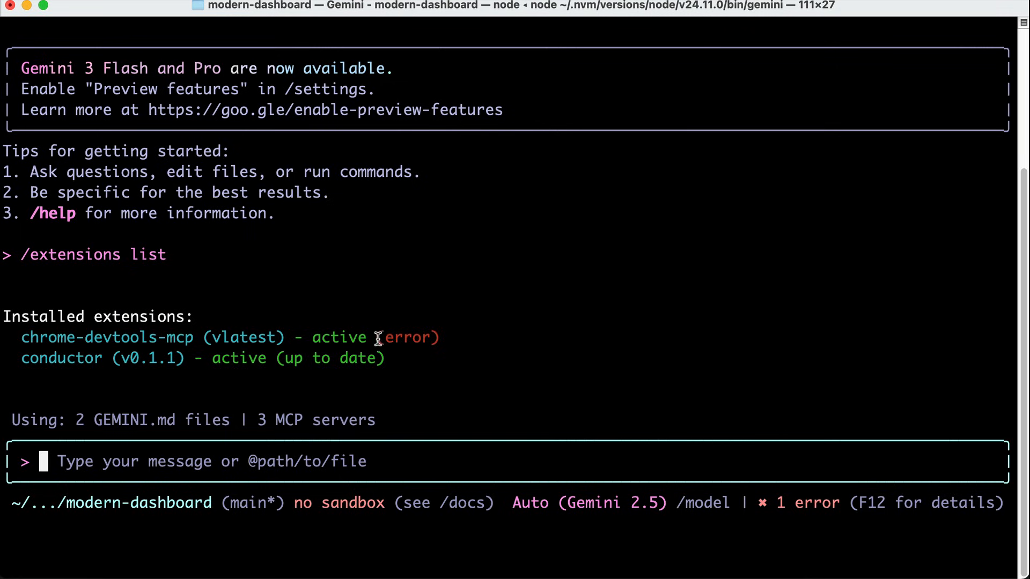
pyautogui.moveTo(383, 366)
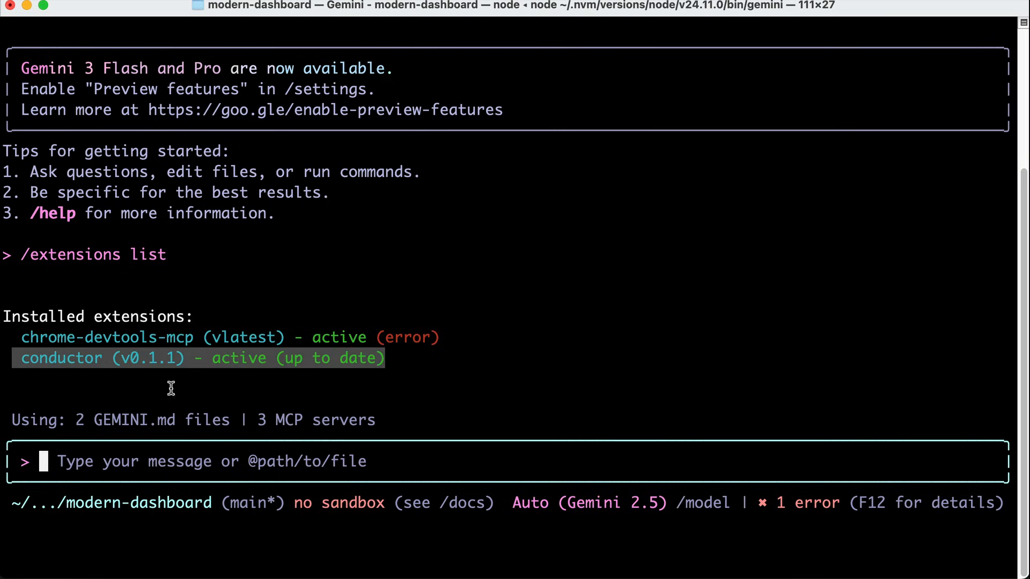
pyautogui.moveTo(536, 378)
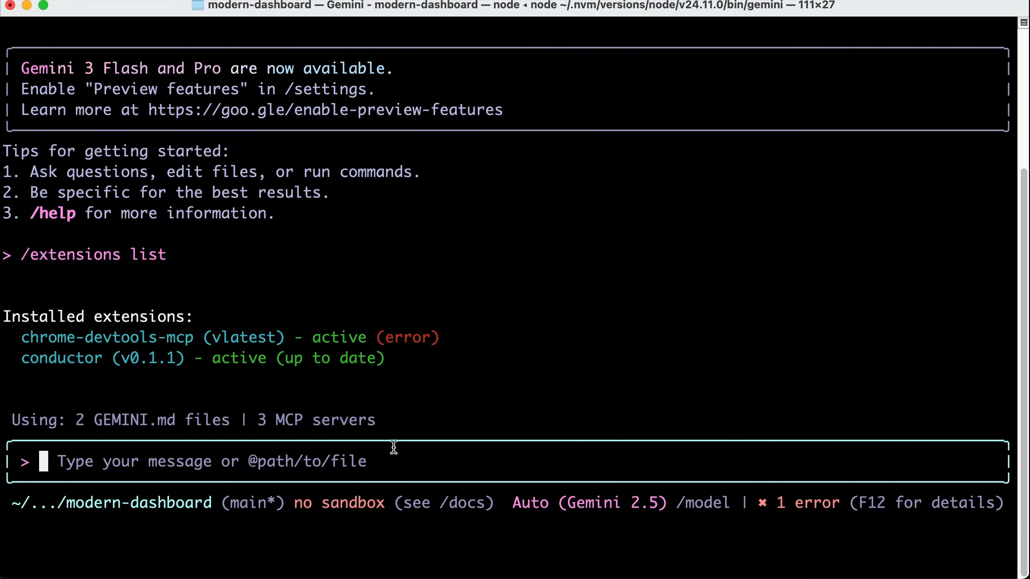
pyautogui.moveTo(447, 385)
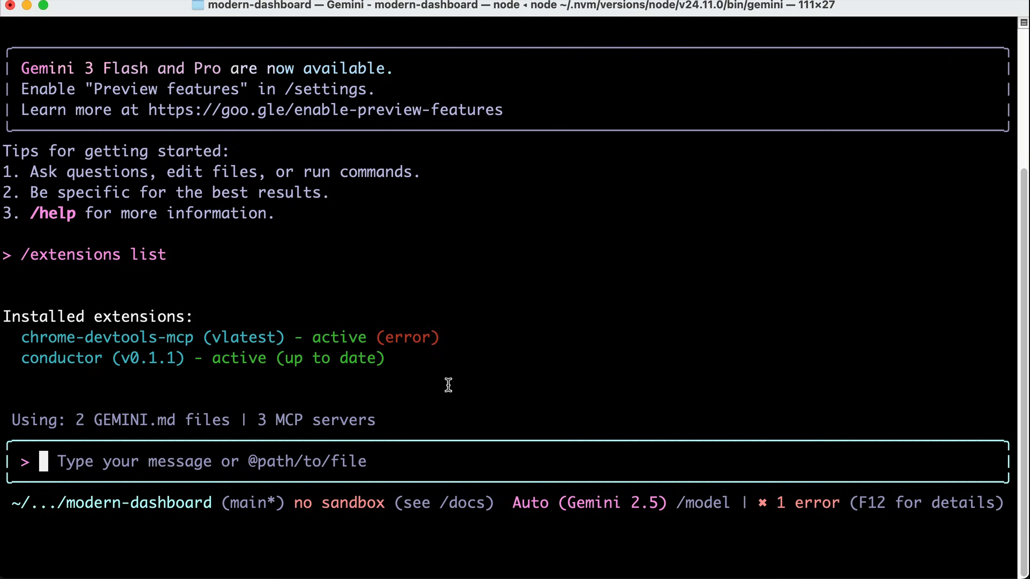
pyautogui.write('/')
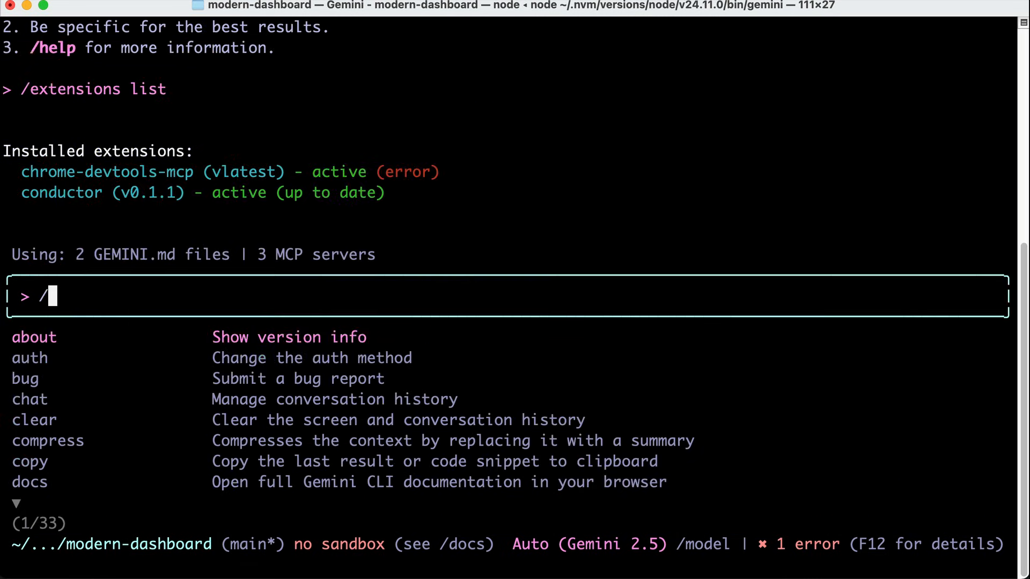
pyautogui.write('con')
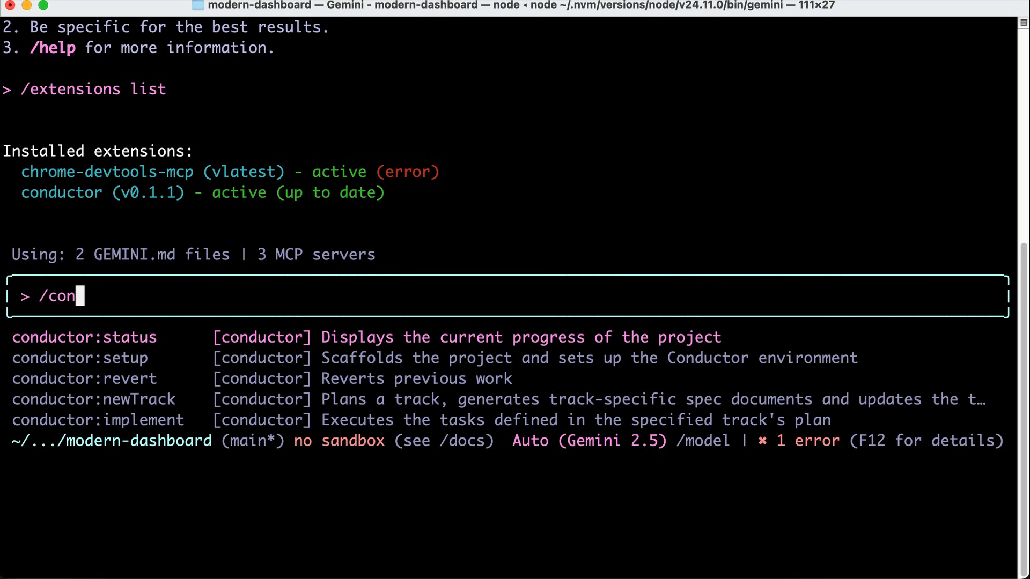
pyautogui.write('ductor')
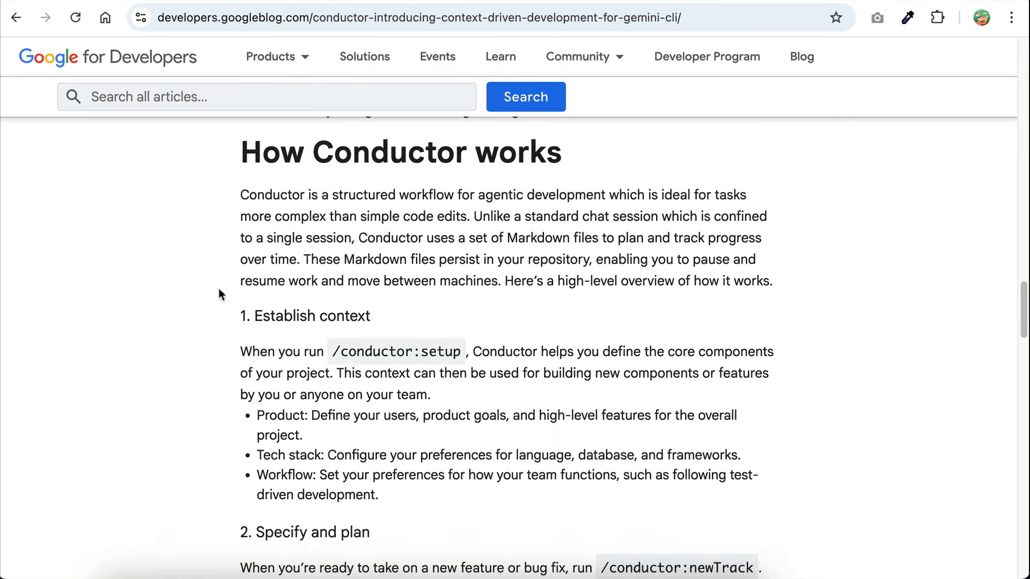
pyautogui.moveTo(472, 342)
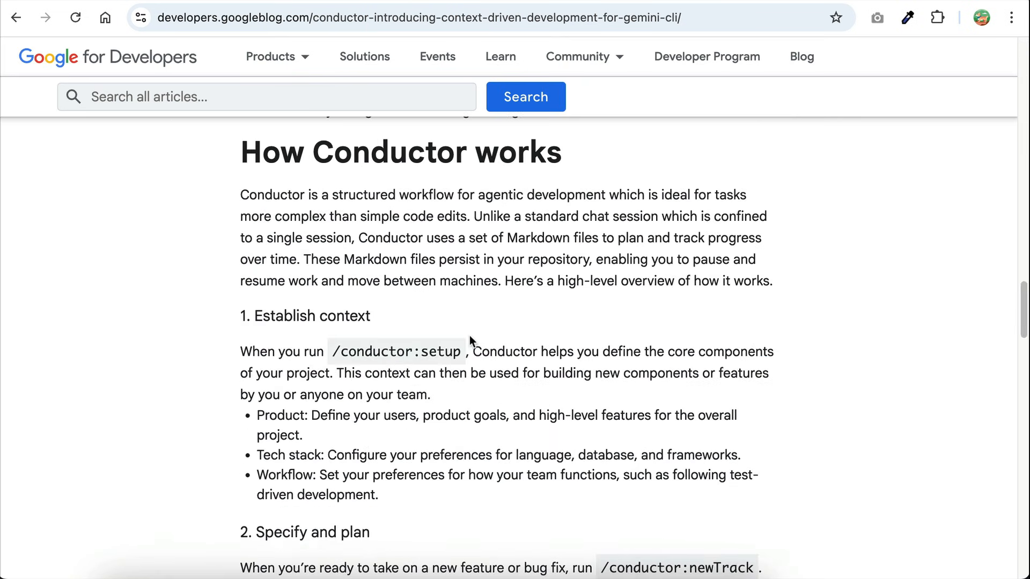
# - Scroll the Conductor blog post down to its How Conductor works section
pyautogui.scroll(-3)
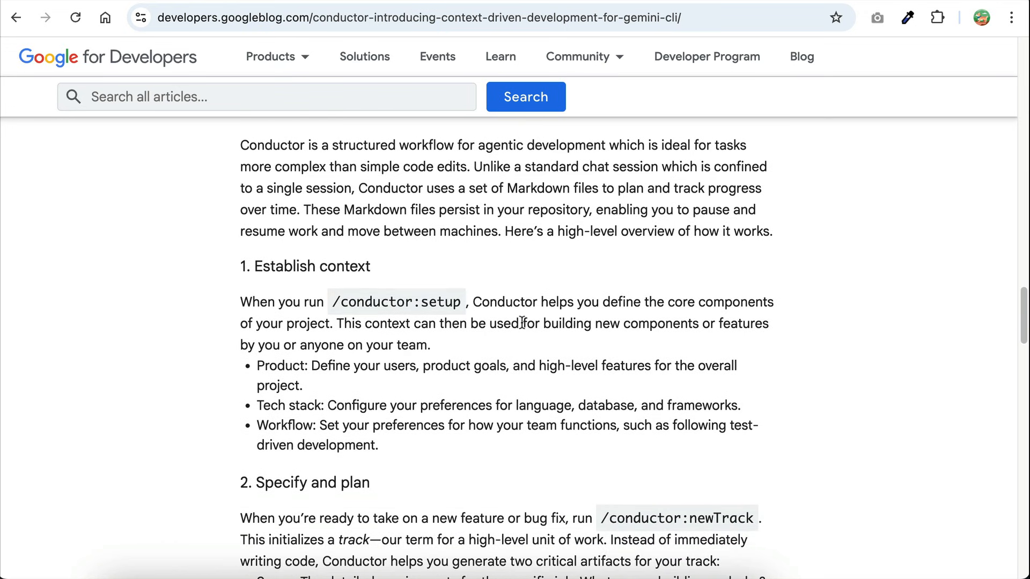
pyautogui.scroll(-3)
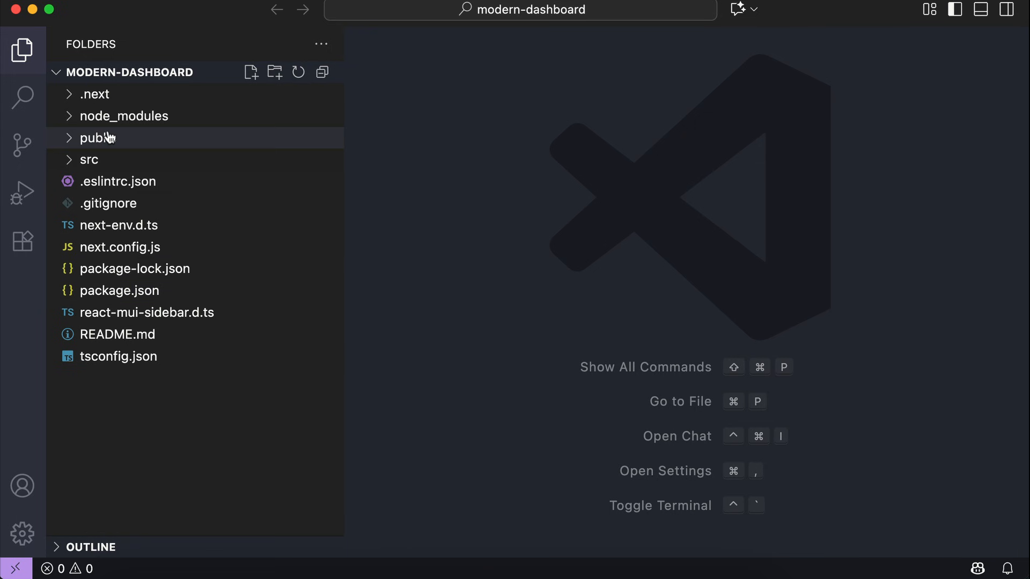
# - Expand the src folder and start the dev server with 'npm run dev' in the integrated terminal
pyautogui.click(89, 159)
pyautogui.write('b')
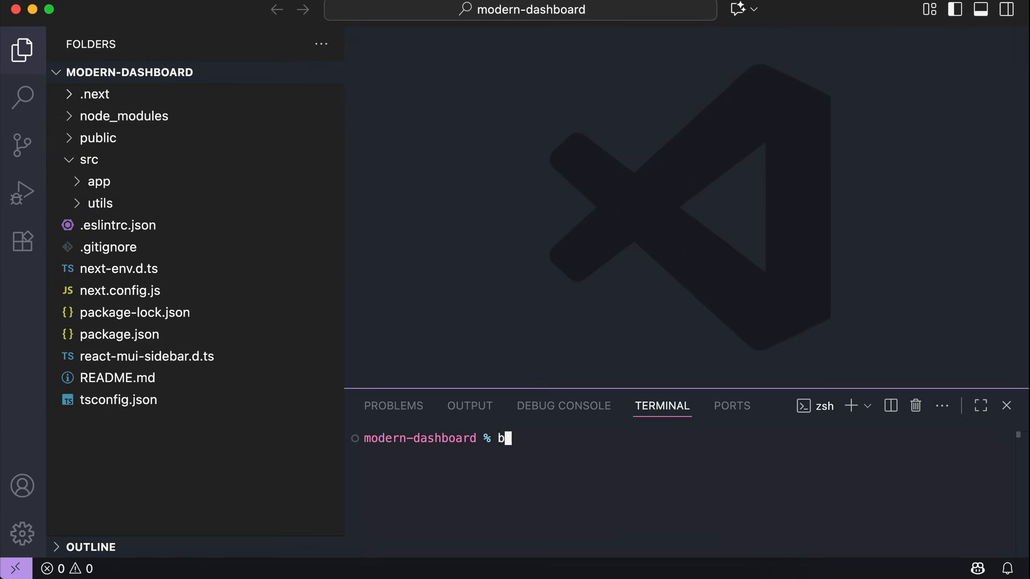
pyautogui.write('npm run dev')
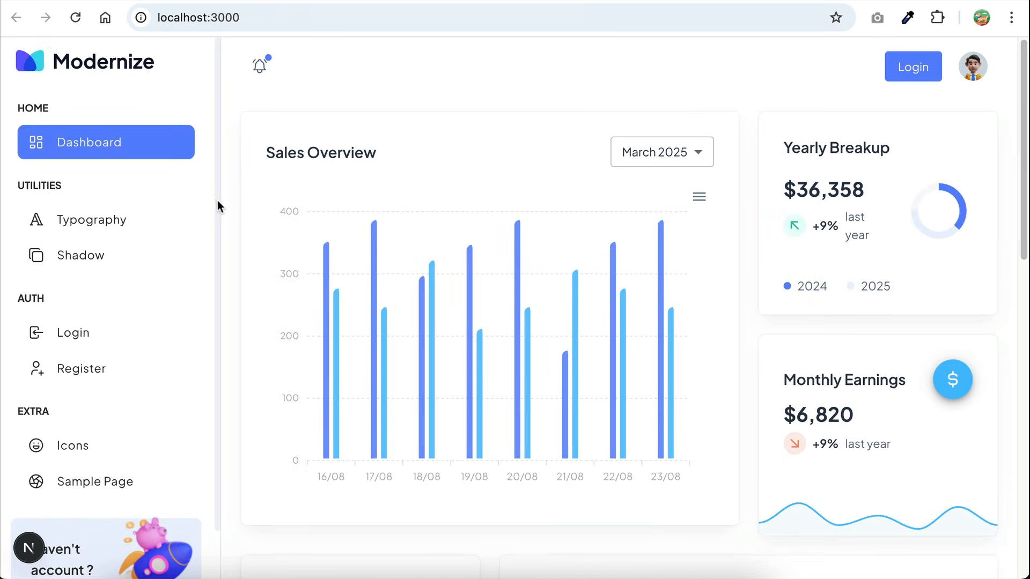
# - Preview the Modernize app's Typography, Login and Shadow pages from the sidebar
pyautogui.click(92, 219)
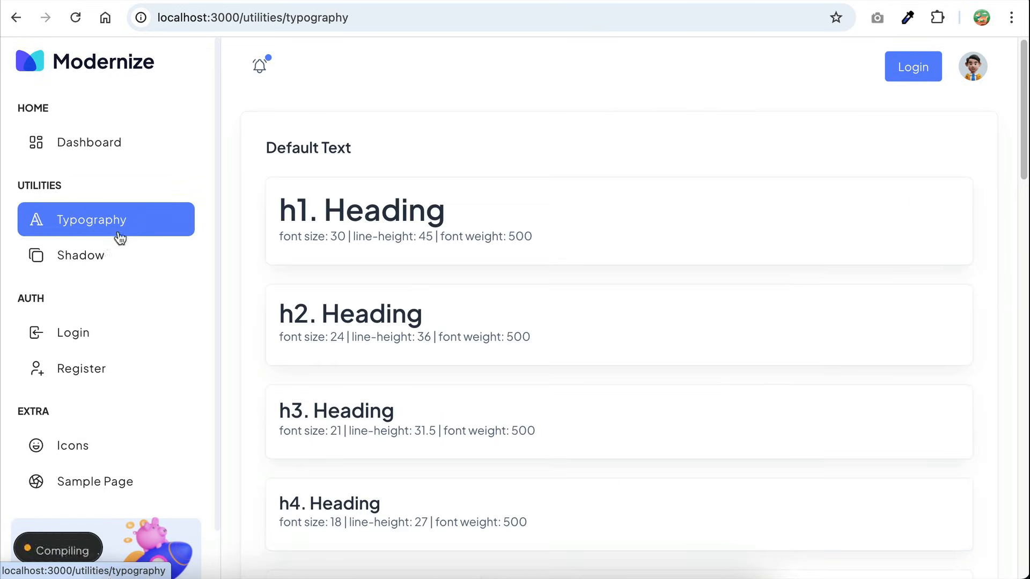
pyautogui.click(81, 255)
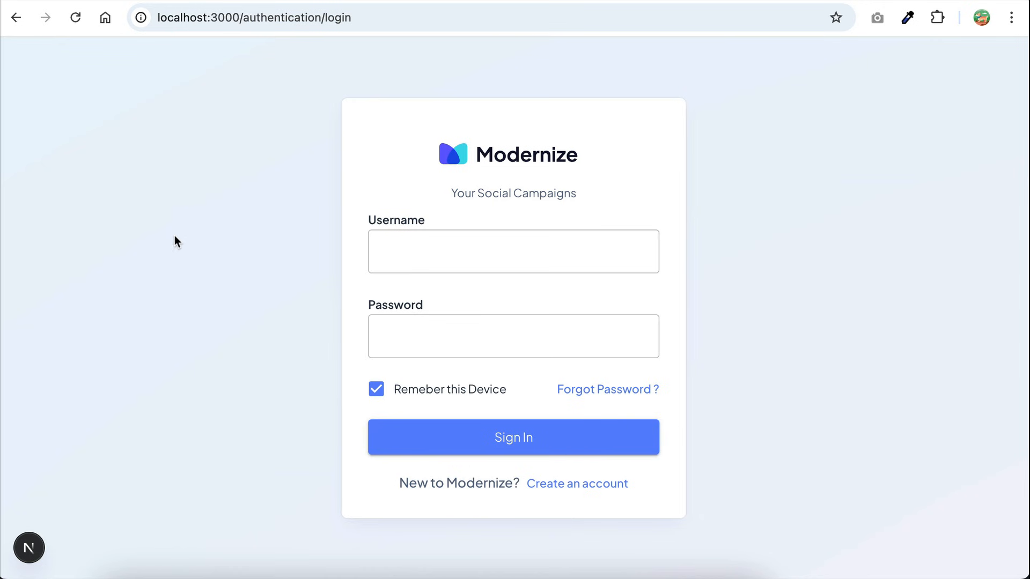
pyautogui.click(82, 255)
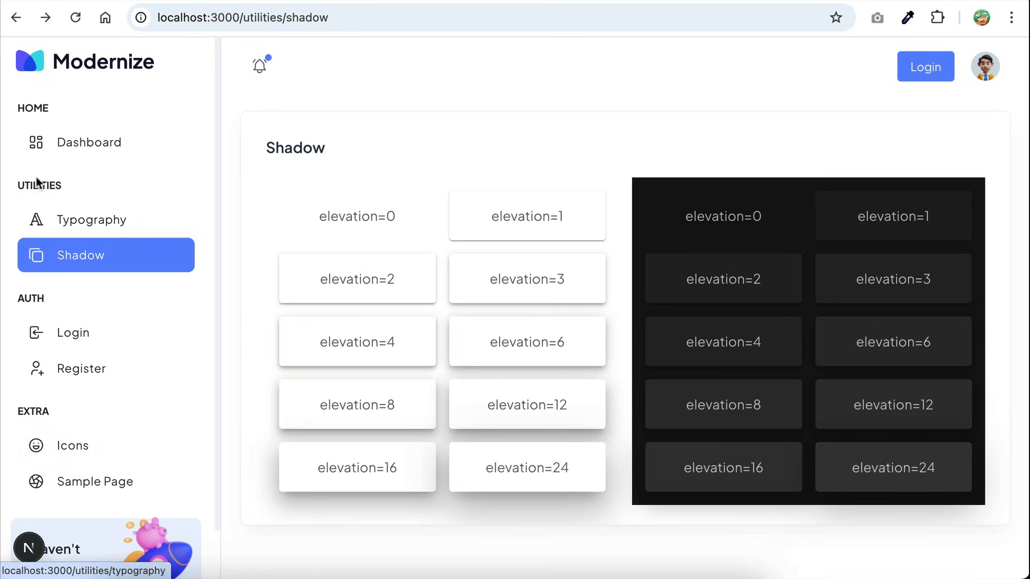
pyautogui.moveTo(147, 186)
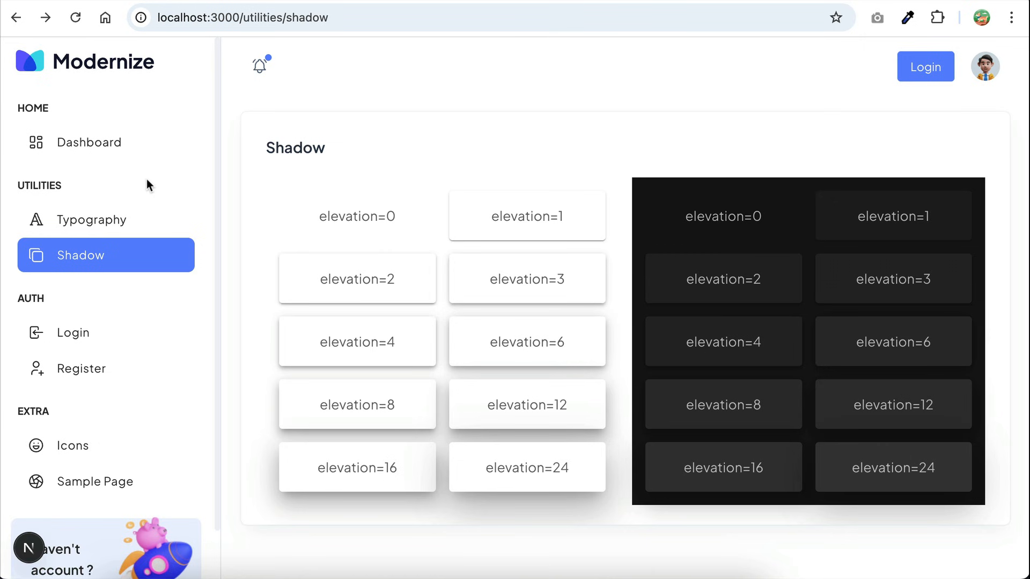
pyautogui.moveTo(119, 170)
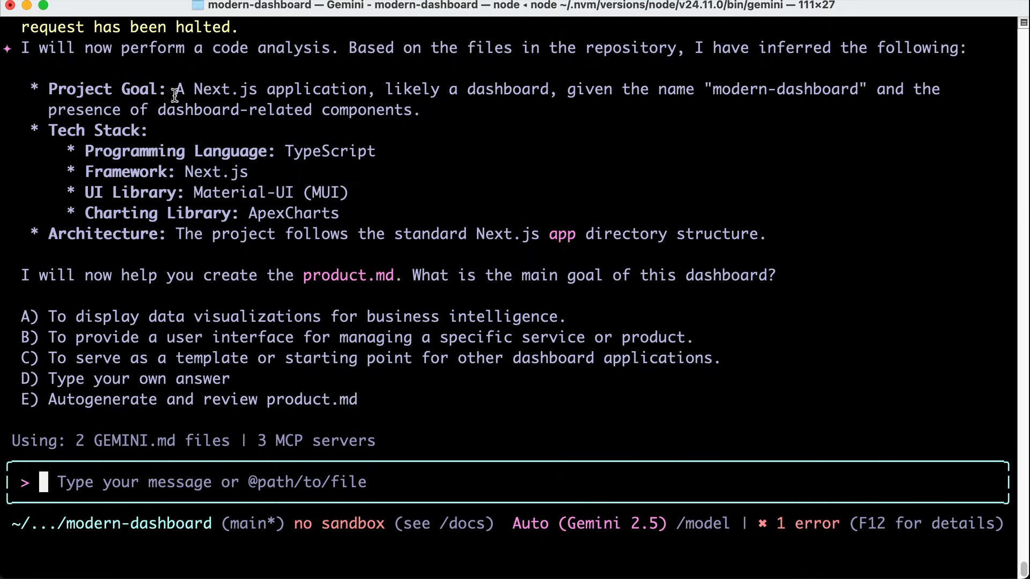
pyautogui.moveTo(299, 232)
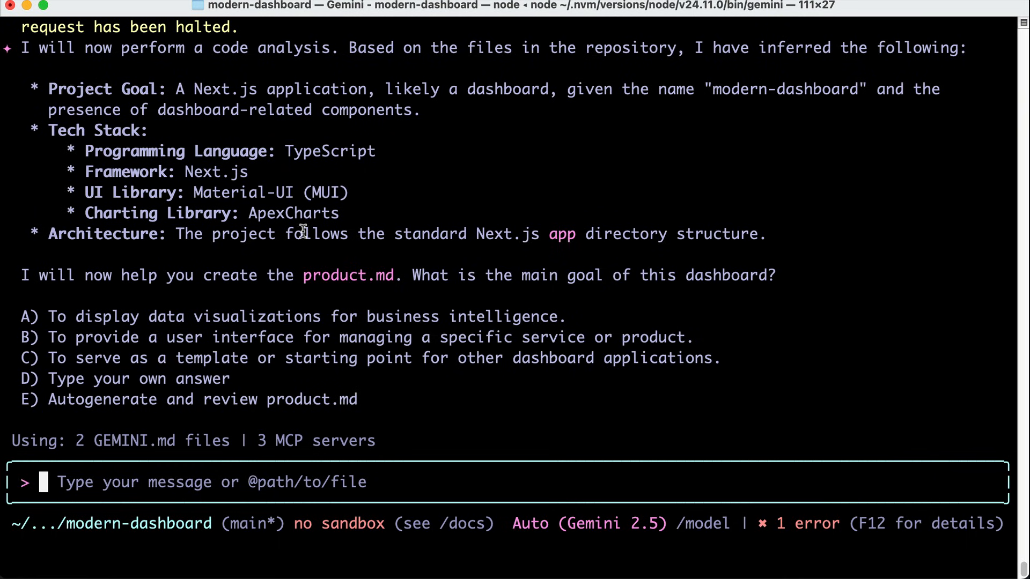
pyautogui.moveTo(688, 316)
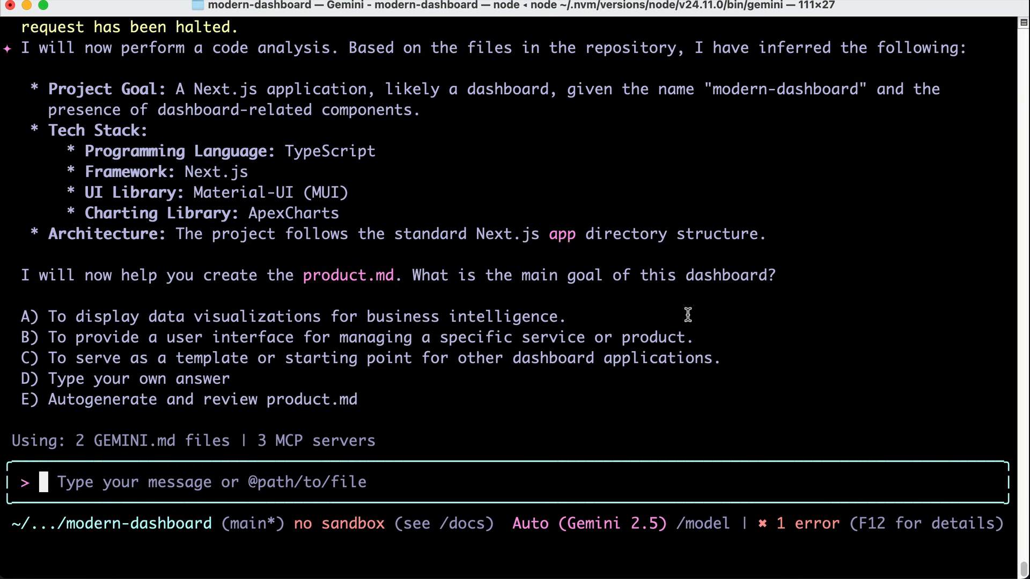
pyautogui.moveTo(342, 338)
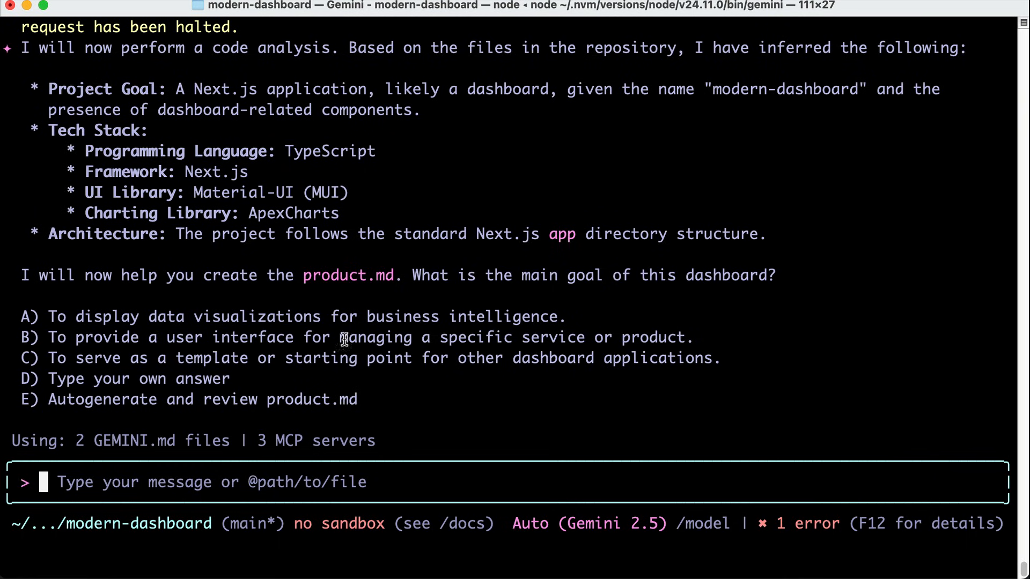
pyautogui.moveTo(489, 344)
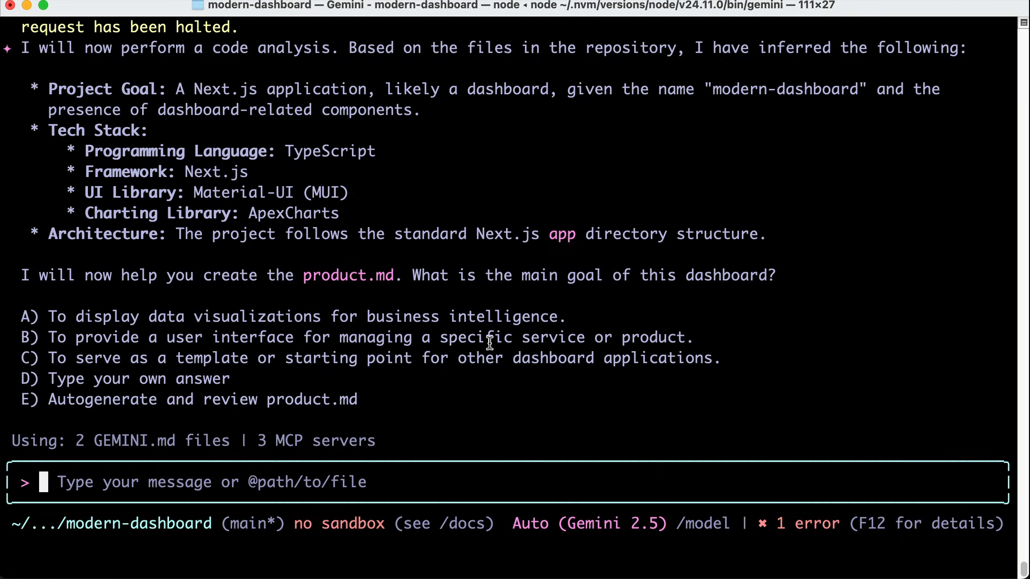
# - Answer Conductor's setup questions with C then A so it generates the project context files
pyautogui.write('C')
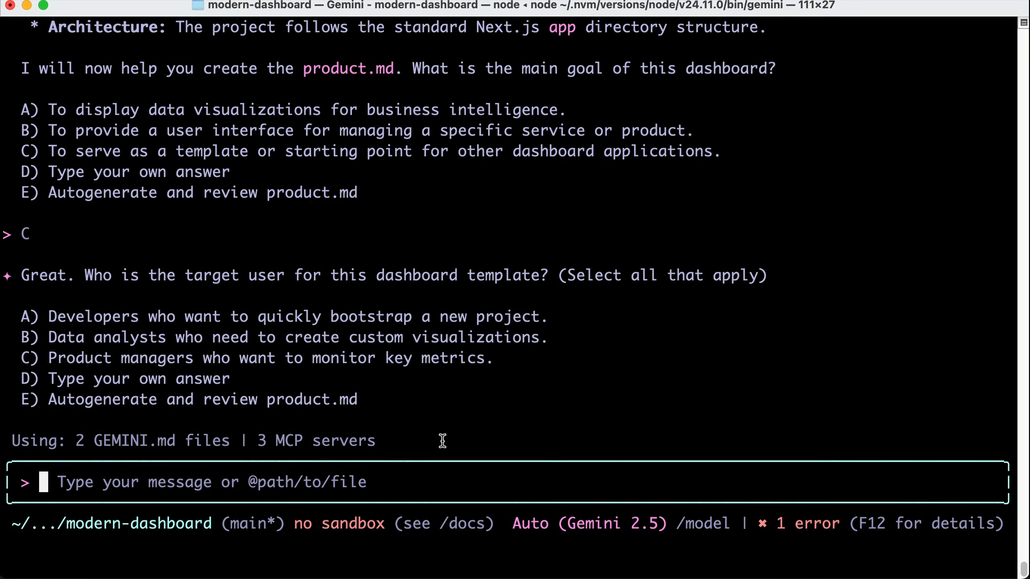
pyautogui.write('A')
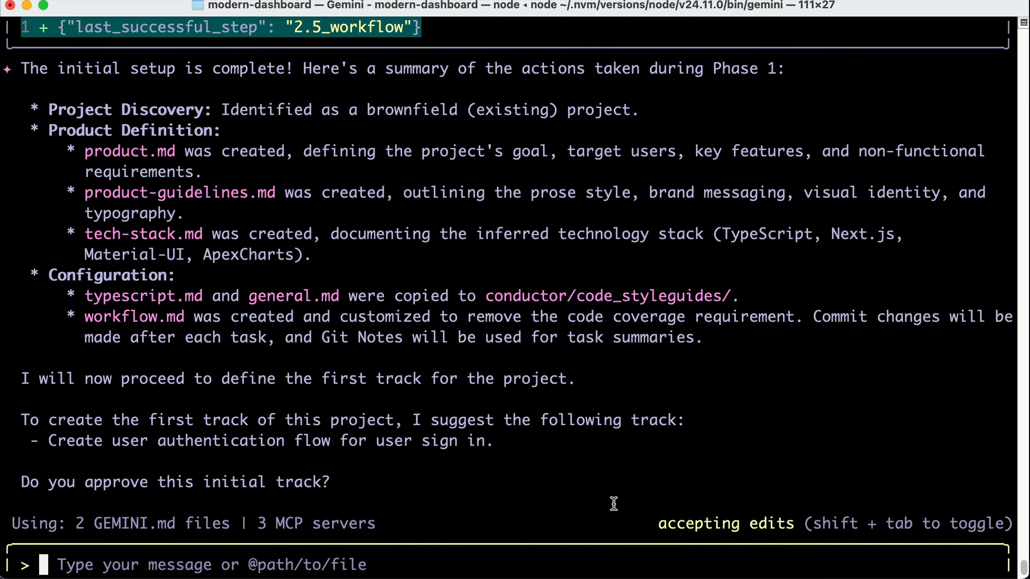
pyautogui.moveTo(649, 560)
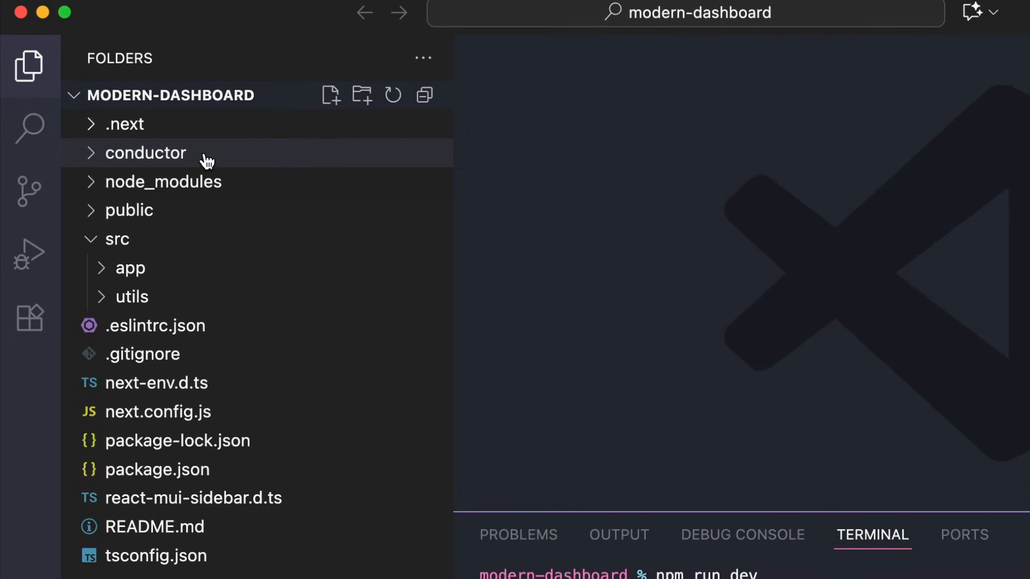
# - Review conductor/workflow.md and the code_styleguides/general.md style principles in the editor
pyautogui.click(146, 152)
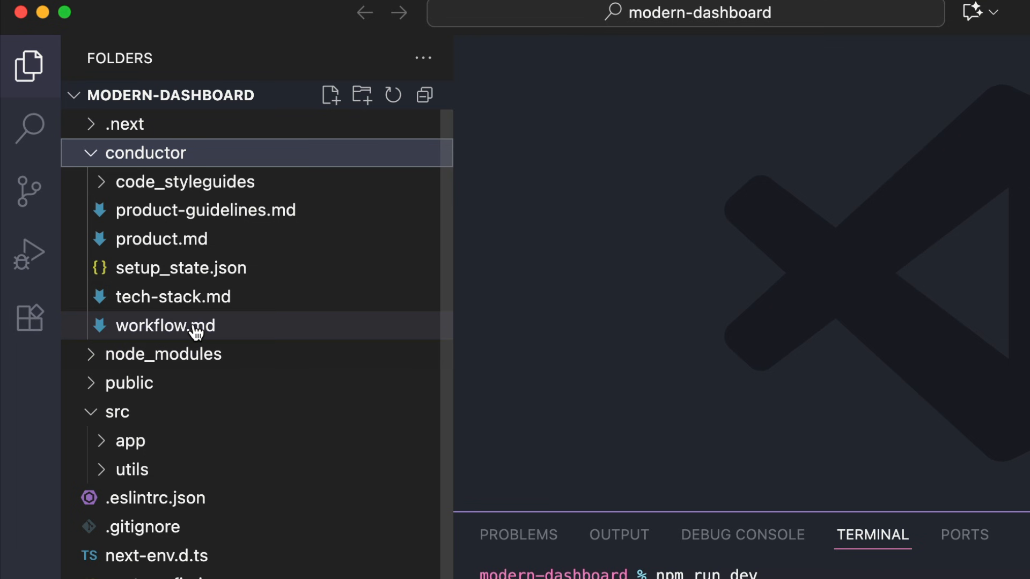
pyautogui.doubleClick(165, 326)
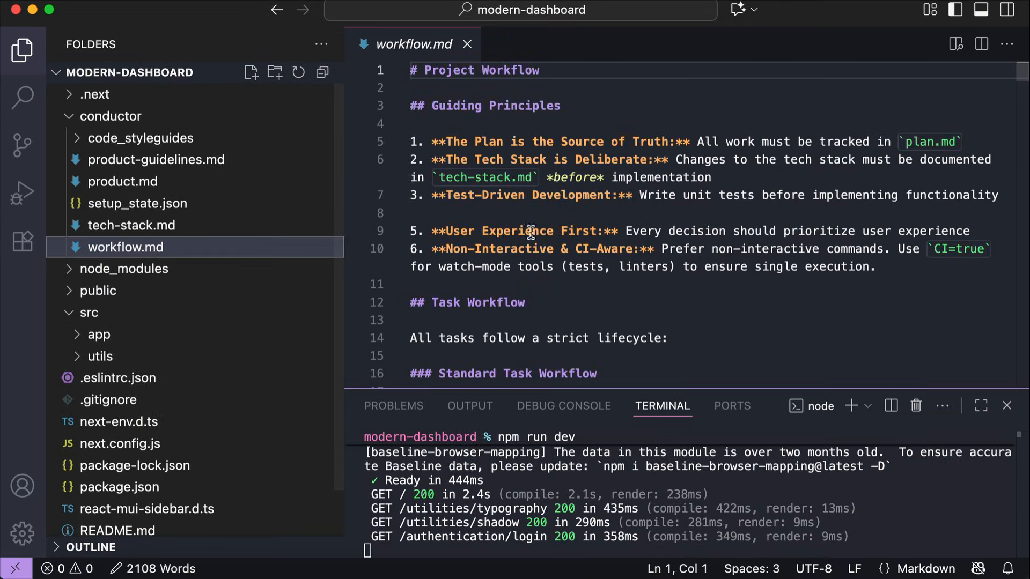
pyautogui.scroll(-3)
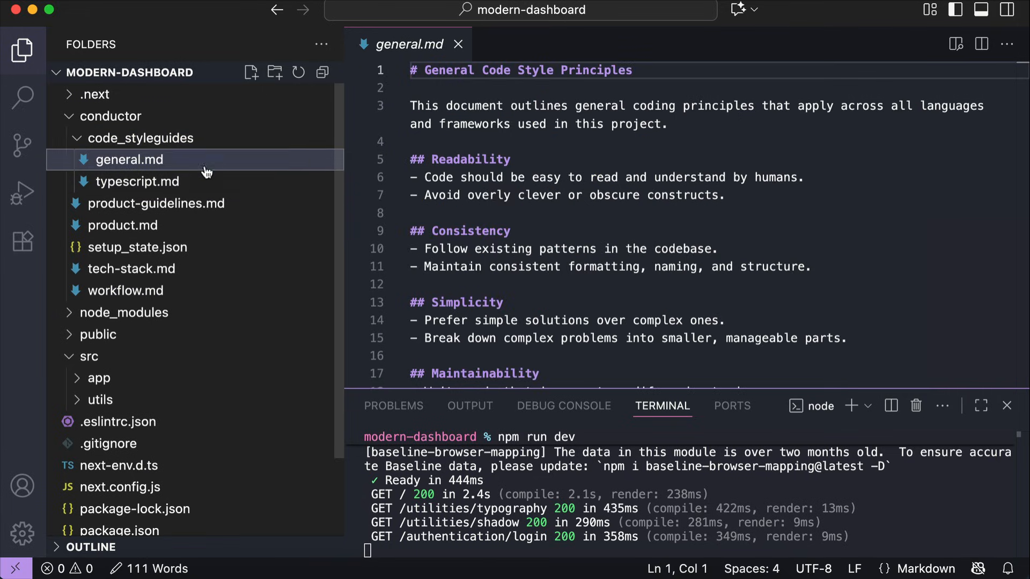
pyautogui.scroll(-3)
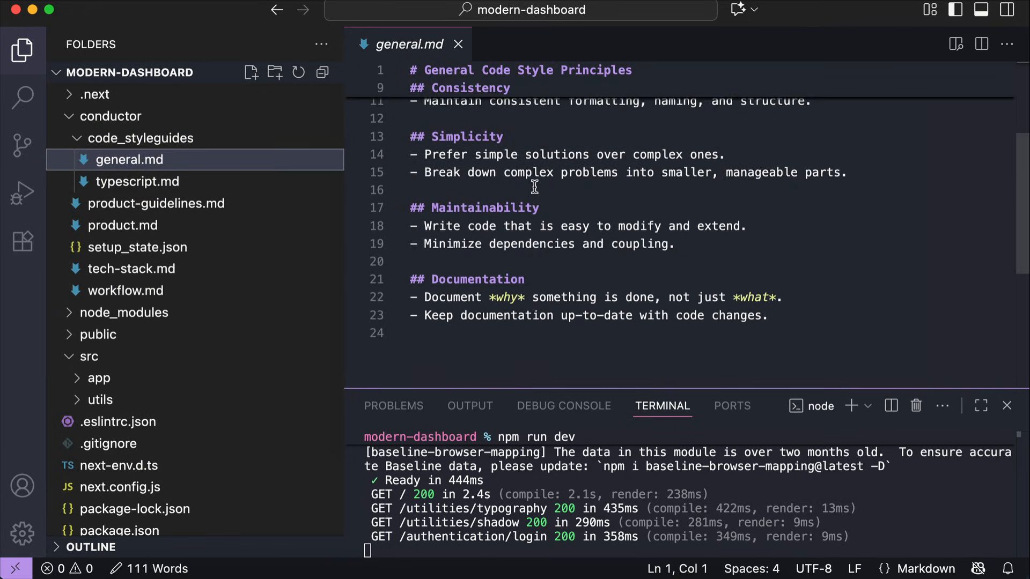
pyautogui.click(138, 181)
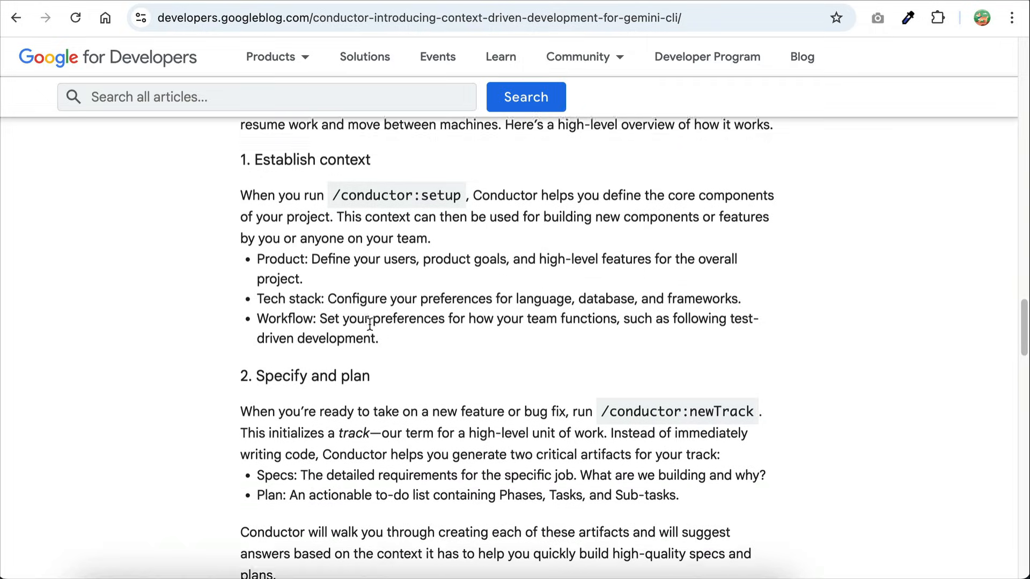
# - Scroll the Conductor blog post to section 2, Specify and plan, on the newTrack command
pyautogui.scroll(-3)
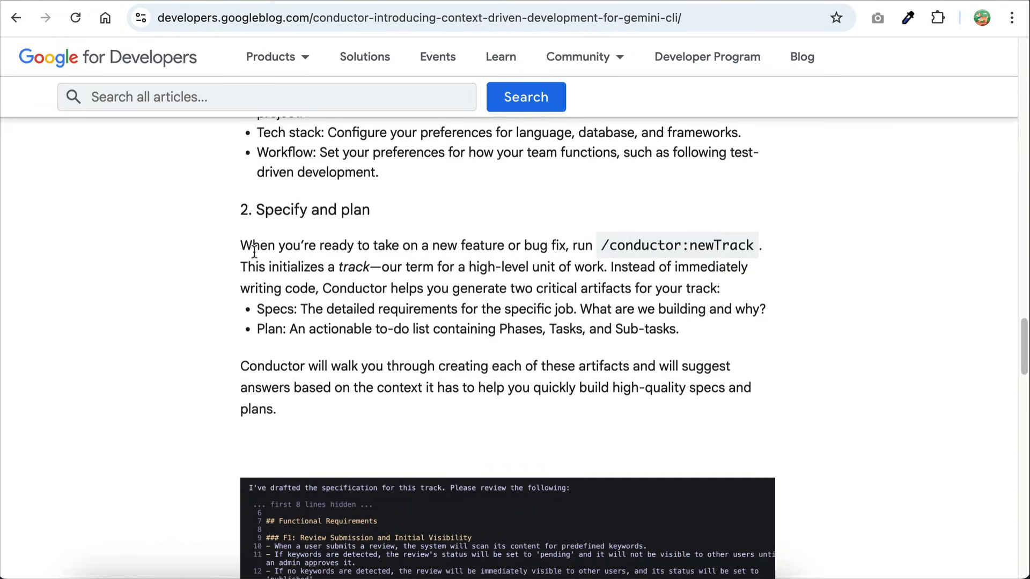
pyautogui.moveTo(576, 259)
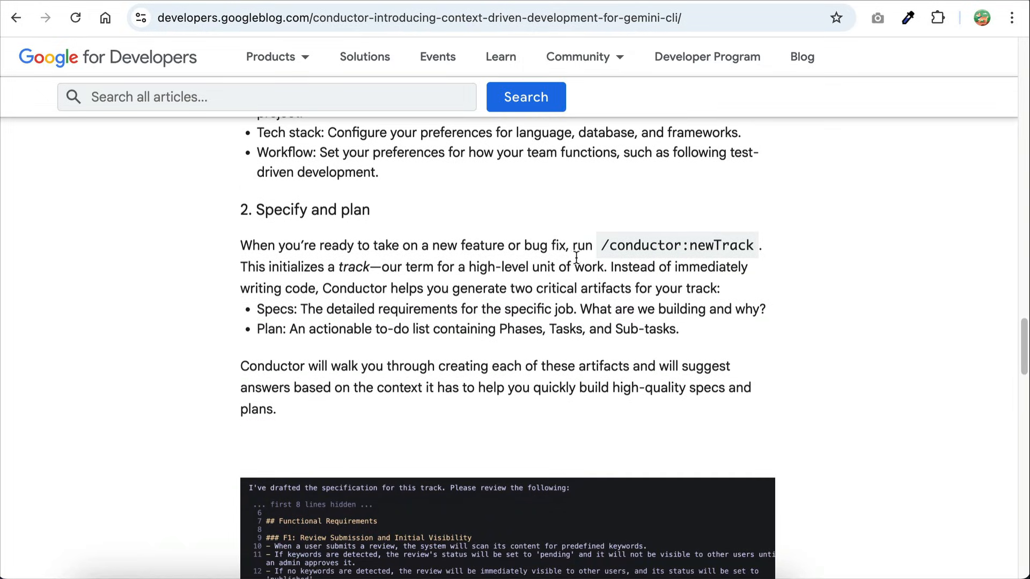
pyautogui.moveTo(741, 274)
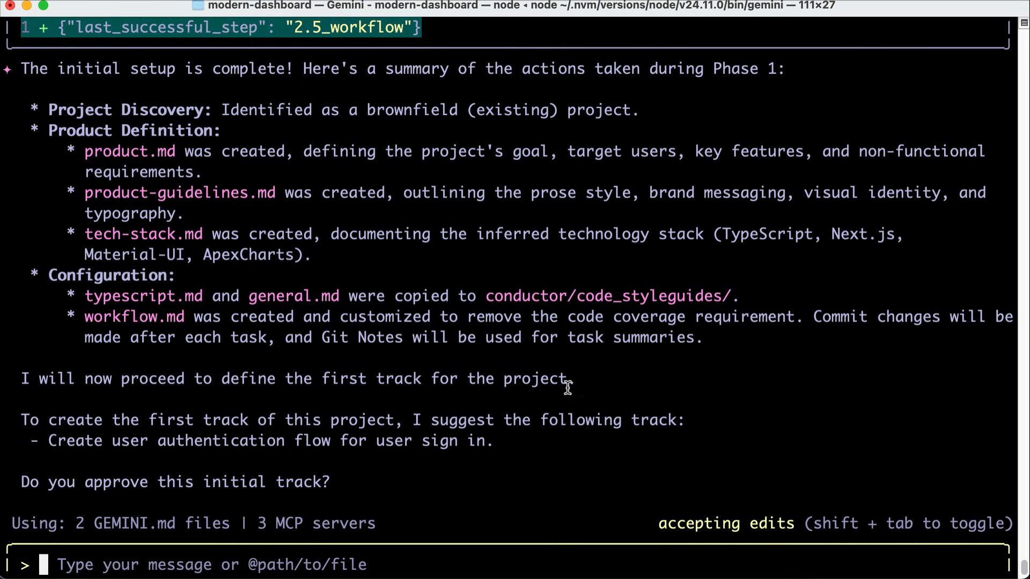
pyautogui.moveTo(490, 440)
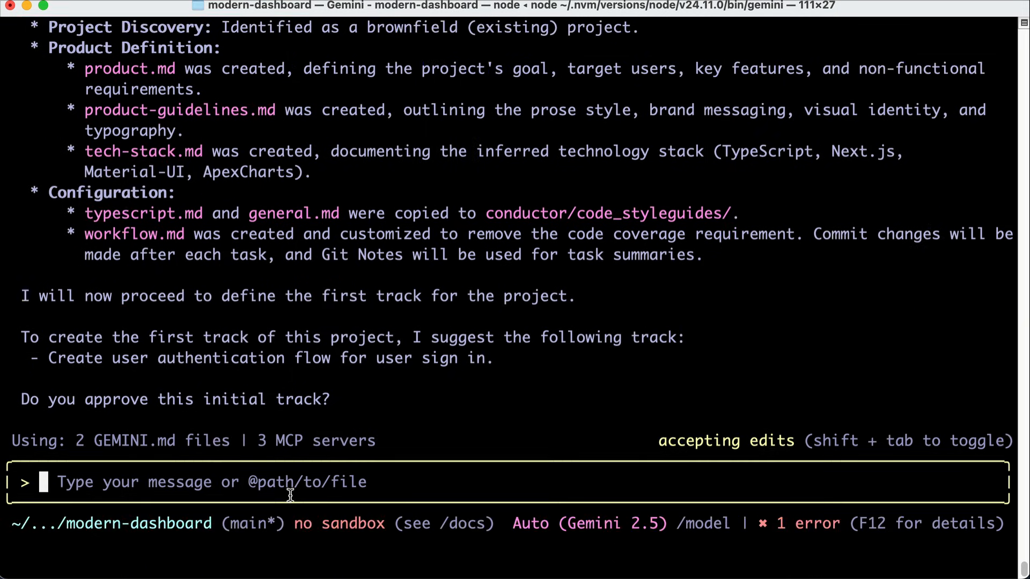
# - Answer 'No. B' to reject the auth track and create the ecommerce dashboard track
pyautogui.write('No. B')
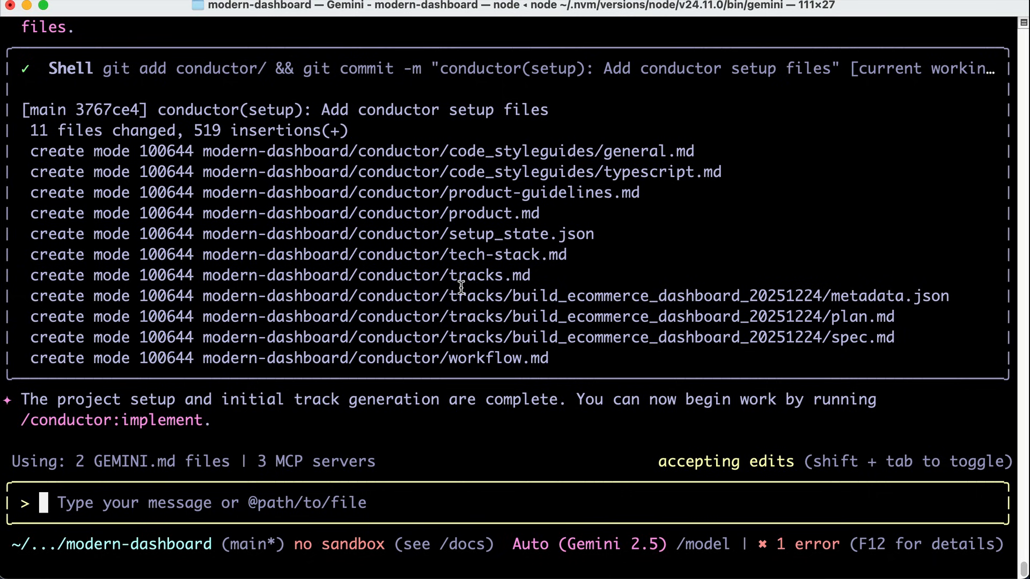
pyautogui.moveTo(618, 354)
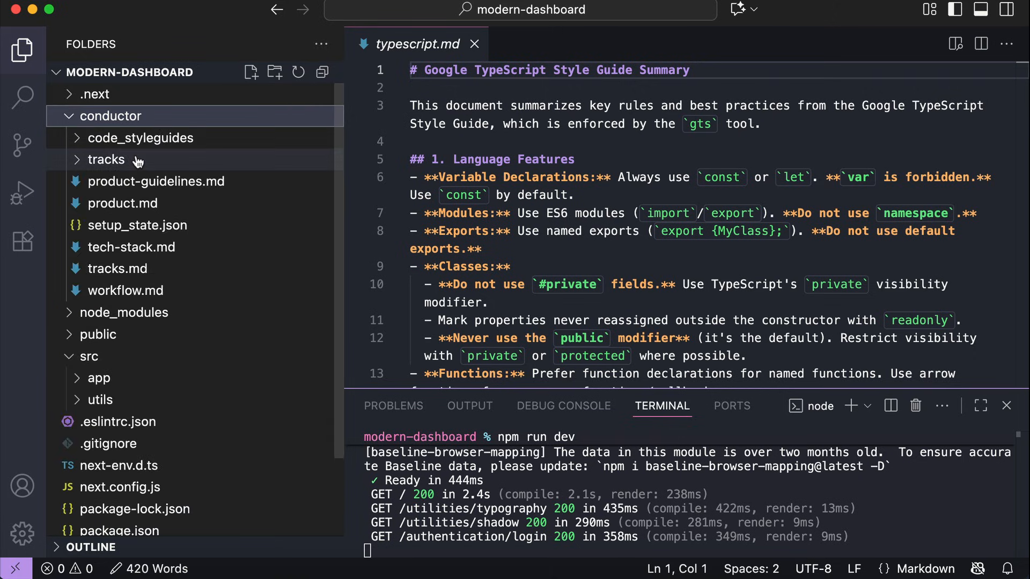
# - Inspect the build_ecommerce_dashboard track's spec, plan and metadata.json under conductor/tracks
pyautogui.click(106, 160)
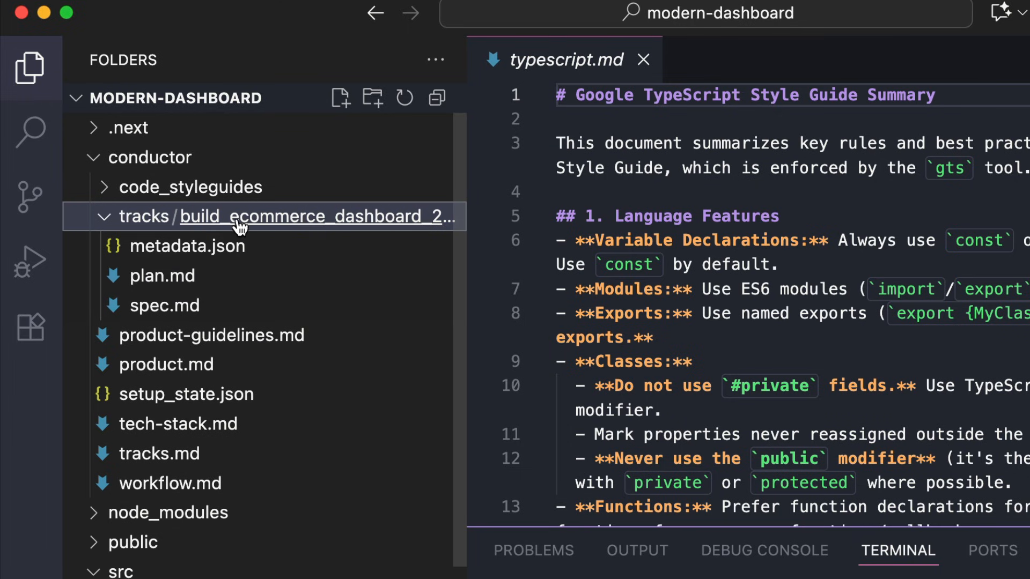
pyautogui.click(165, 305)
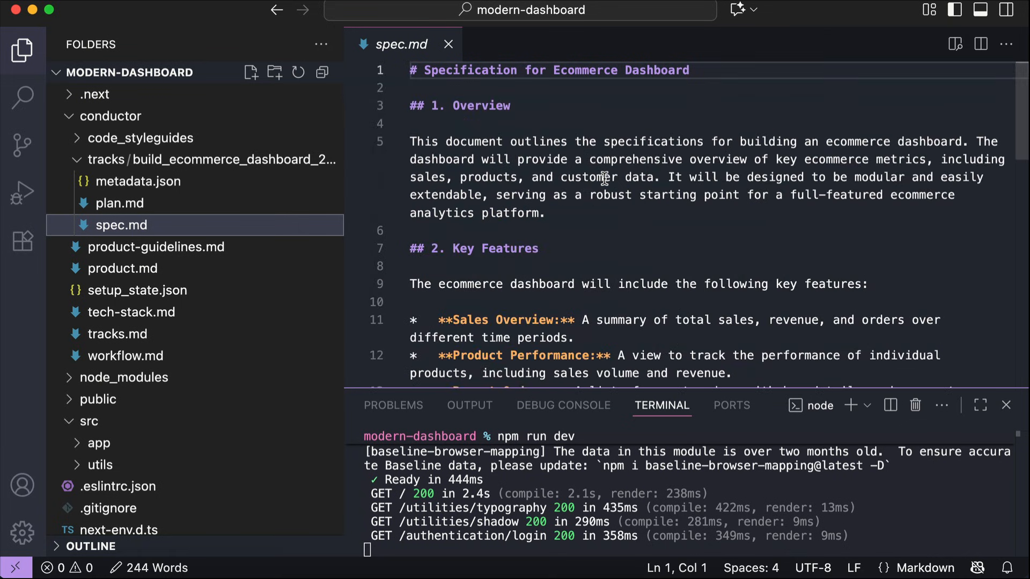
pyautogui.click(120, 203)
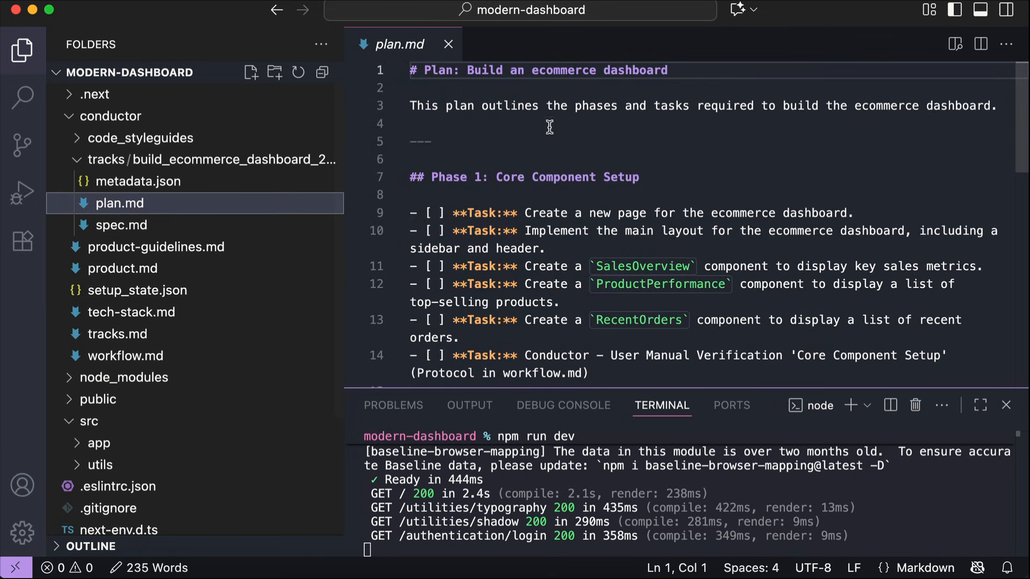
pyautogui.scroll(-3)
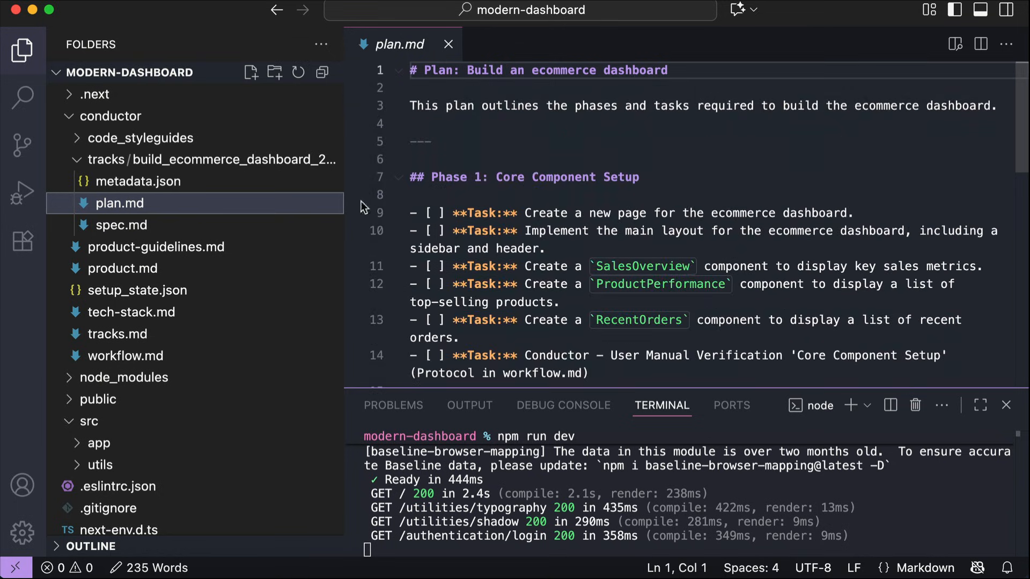
pyautogui.click(139, 181)
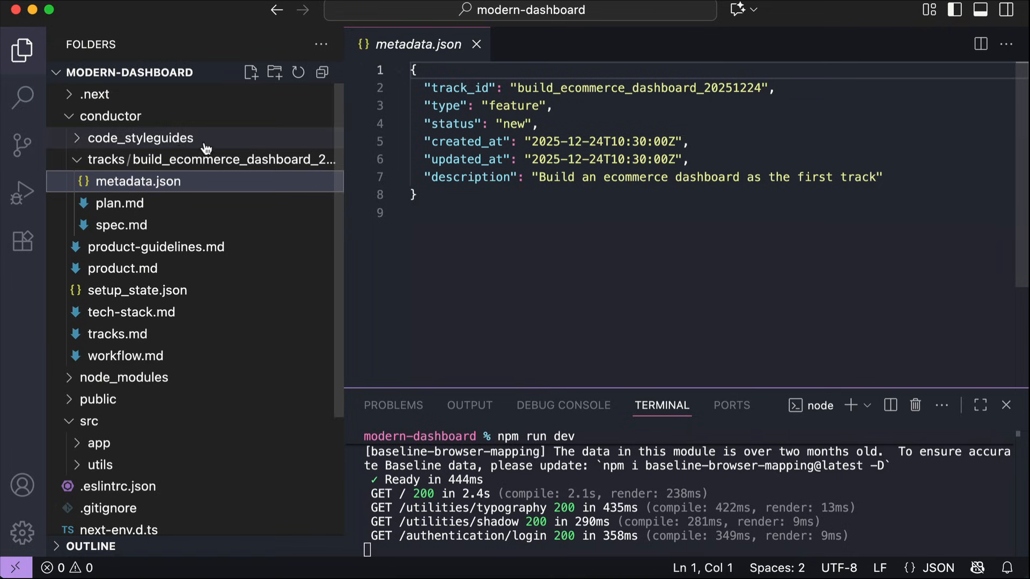
pyautogui.click(477, 44)
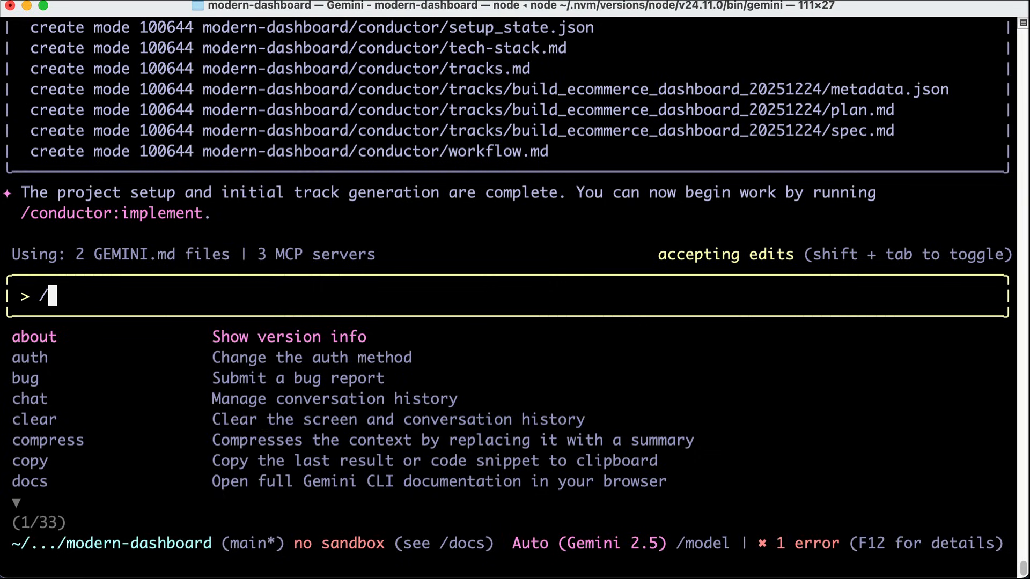
# - Run /conductor:implement to start implementing the ecommerce dashboard track
pyautogui.write('con')
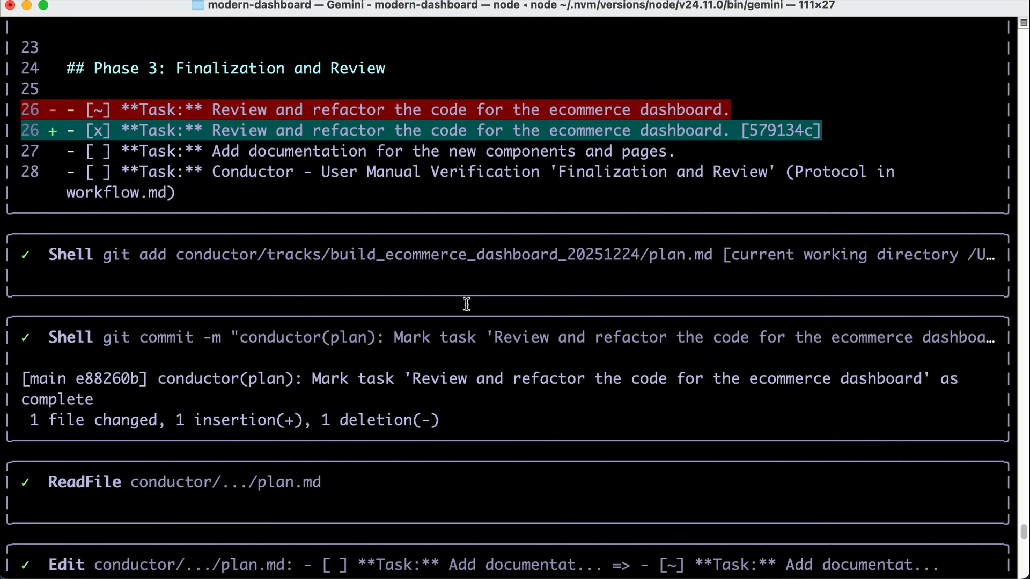
# - Answer yes to Phase 3 manual verification and yes to the product.md update
pyautogui.write('yes')
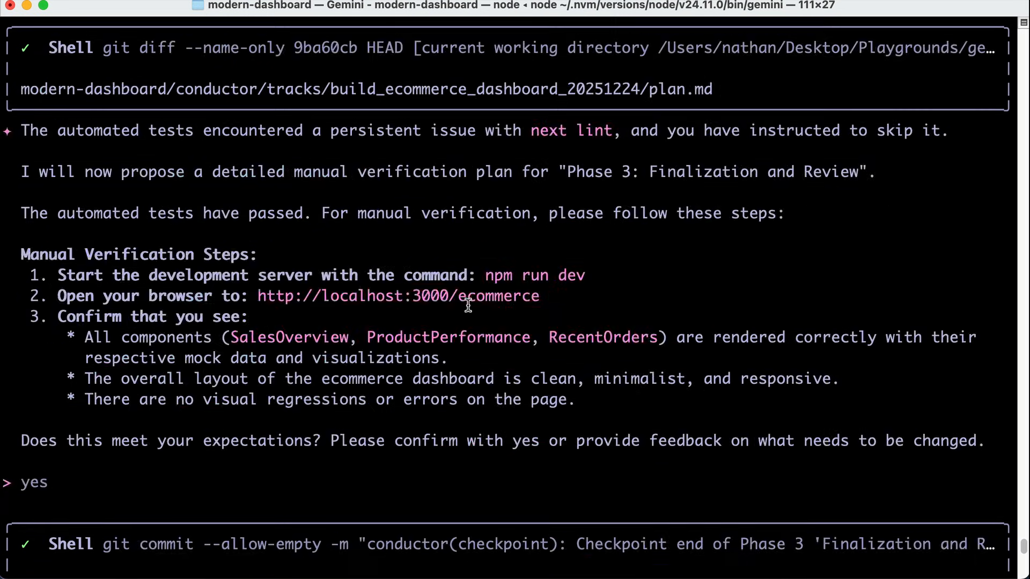
pyautogui.scroll(-3)
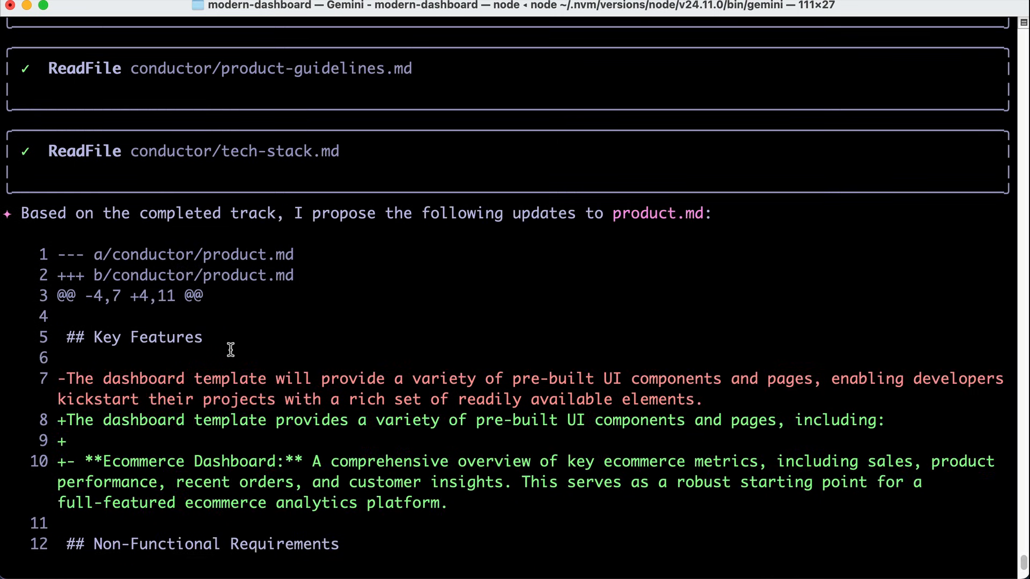
pyautogui.write('yes')
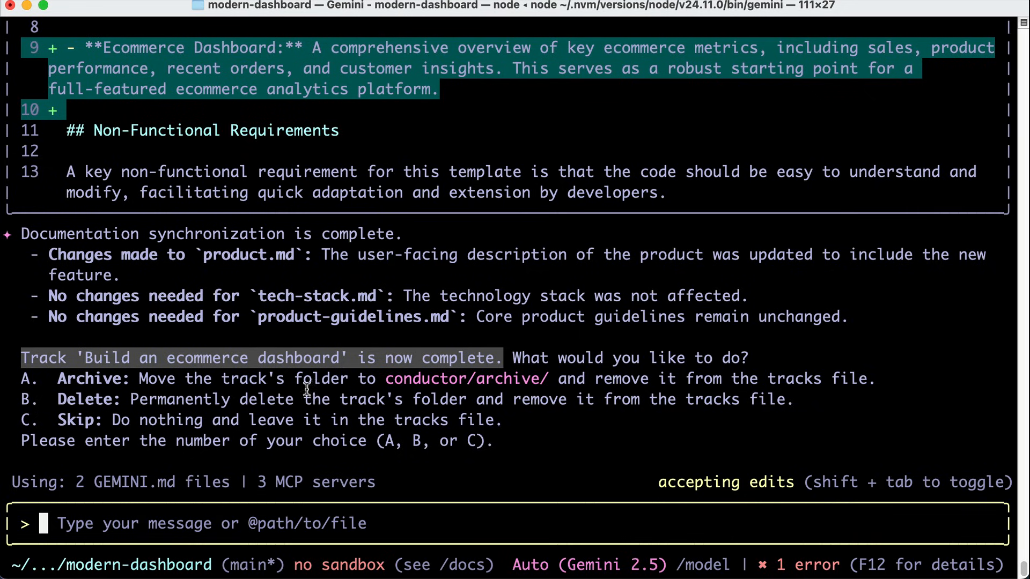
pyautogui.moveTo(603, 429)
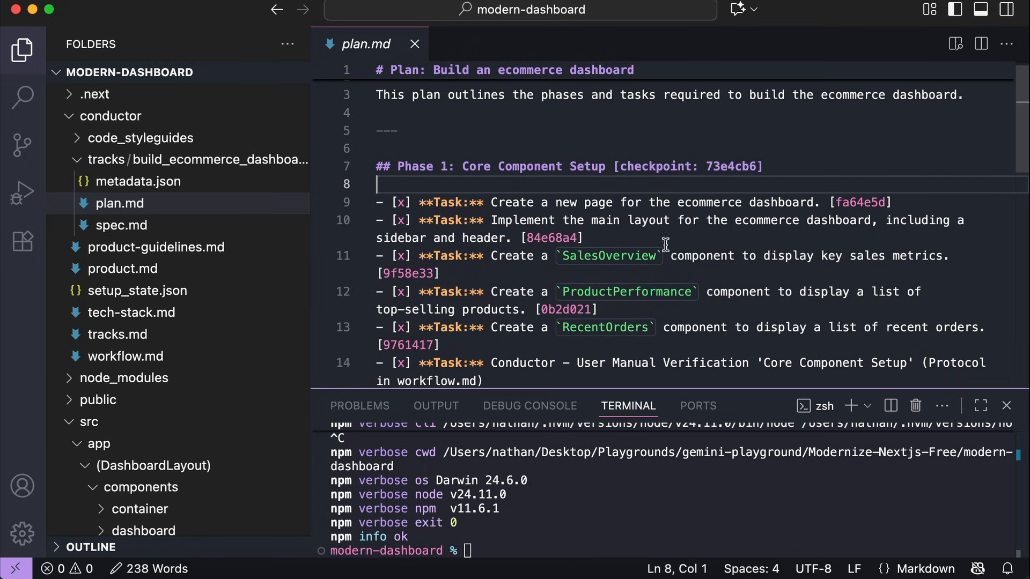
# - List Conductor's task commits with git log, then restart the dev server with npm run dev
pyautogui.write('git log')
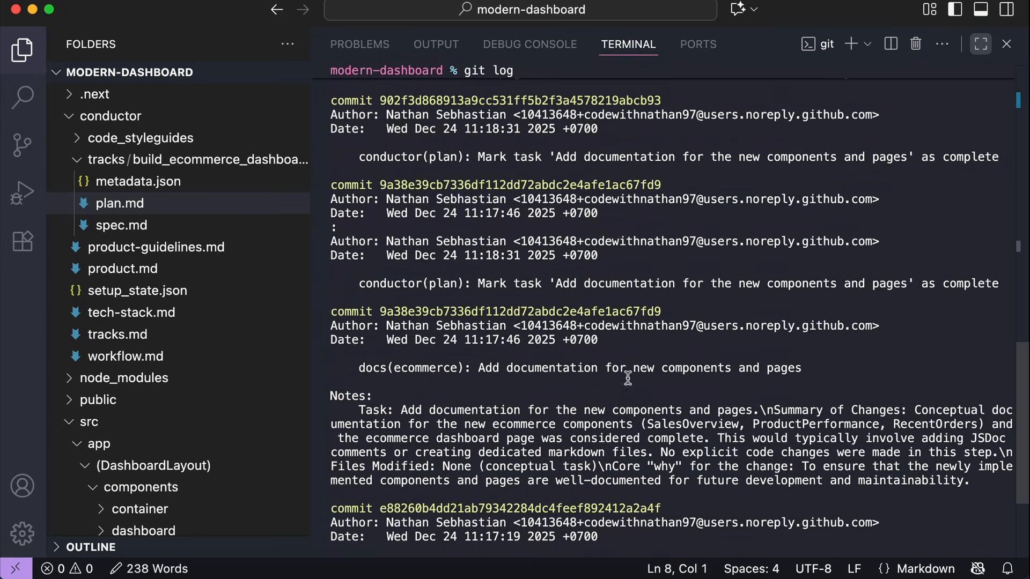
pyautogui.scroll(-3)
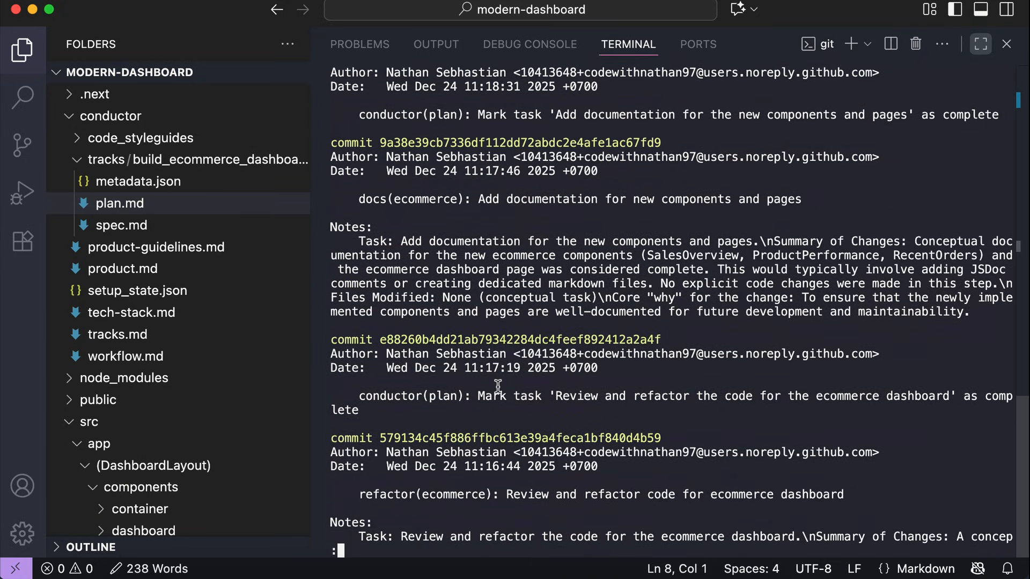
pyautogui.moveTo(631, 476)
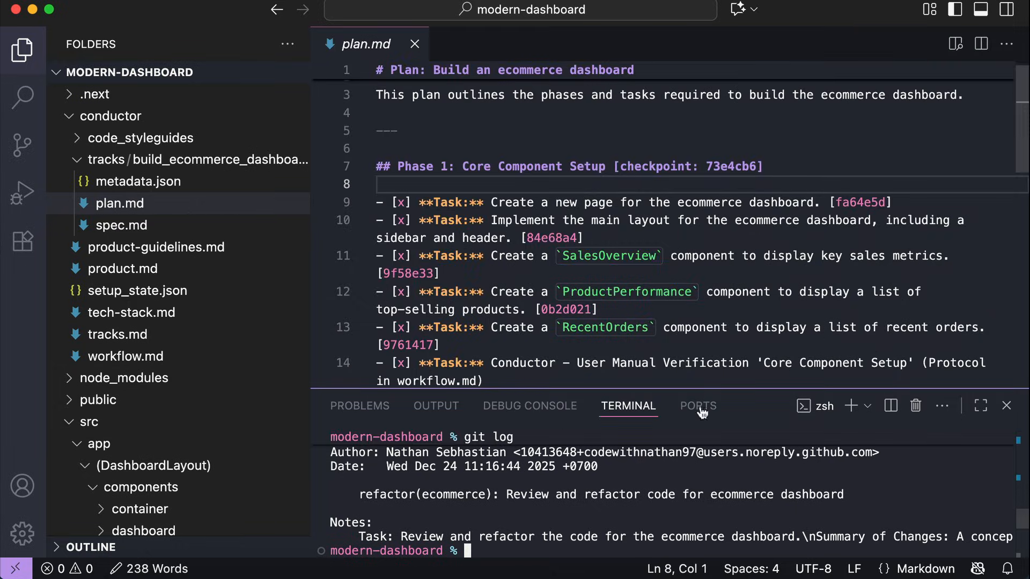
pyautogui.write('npm run')
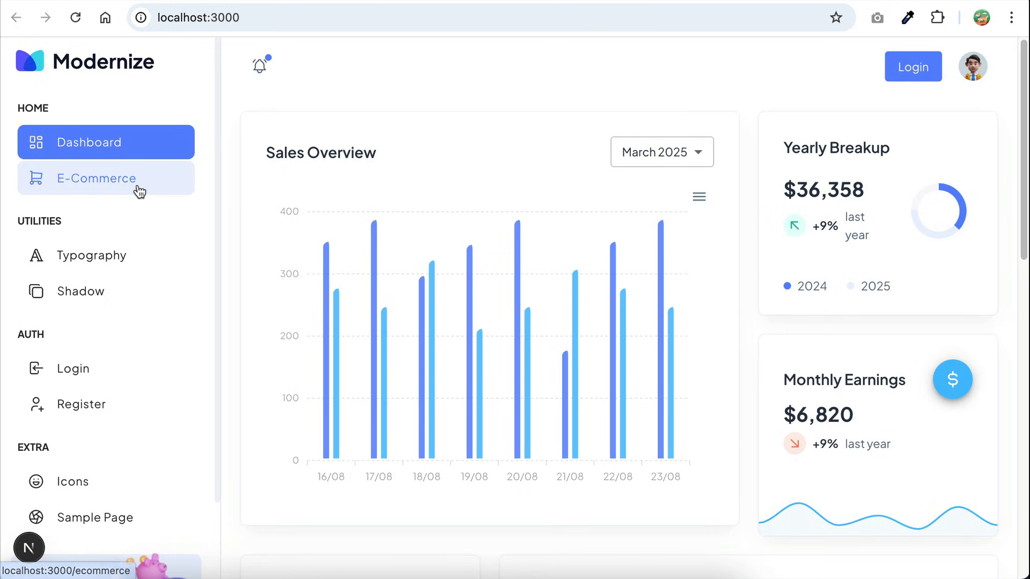
# - View the new E-Commerce page's Sales Overview, Product Performance and Recent Orders sections
pyautogui.click(97, 178)
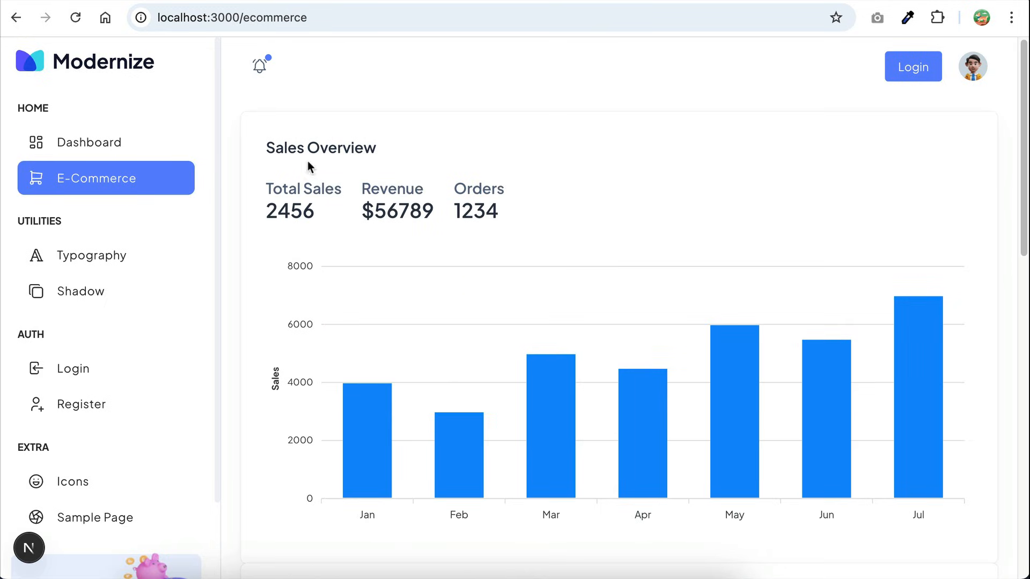
pyautogui.scroll(-3)
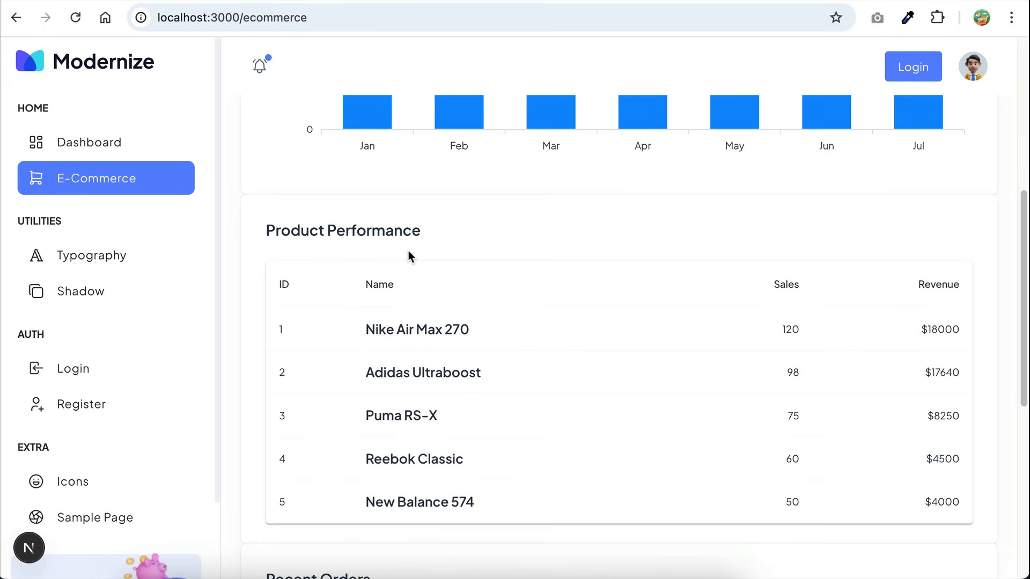
pyautogui.scroll(-3)
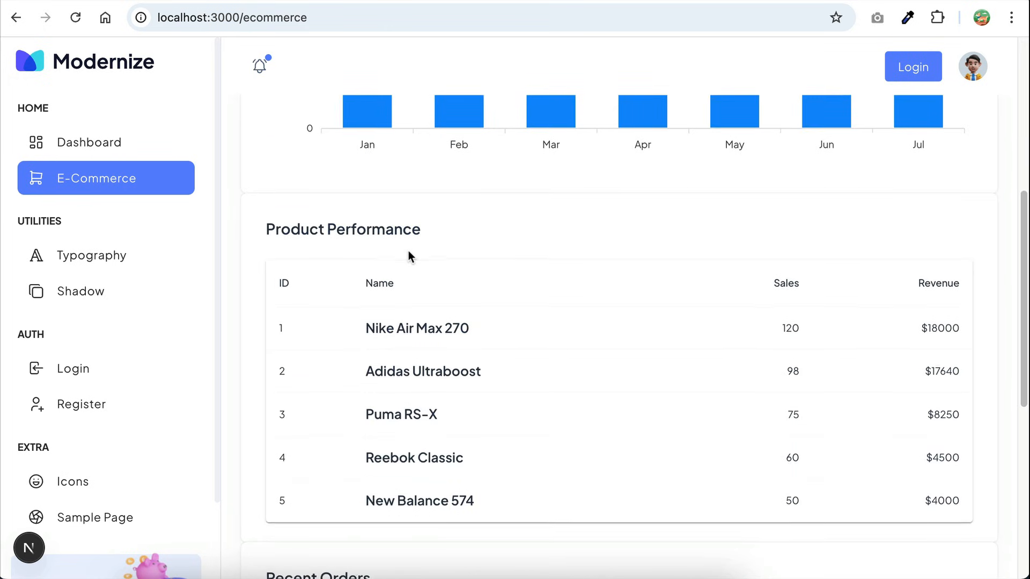
pyautogui.scroll(-3)
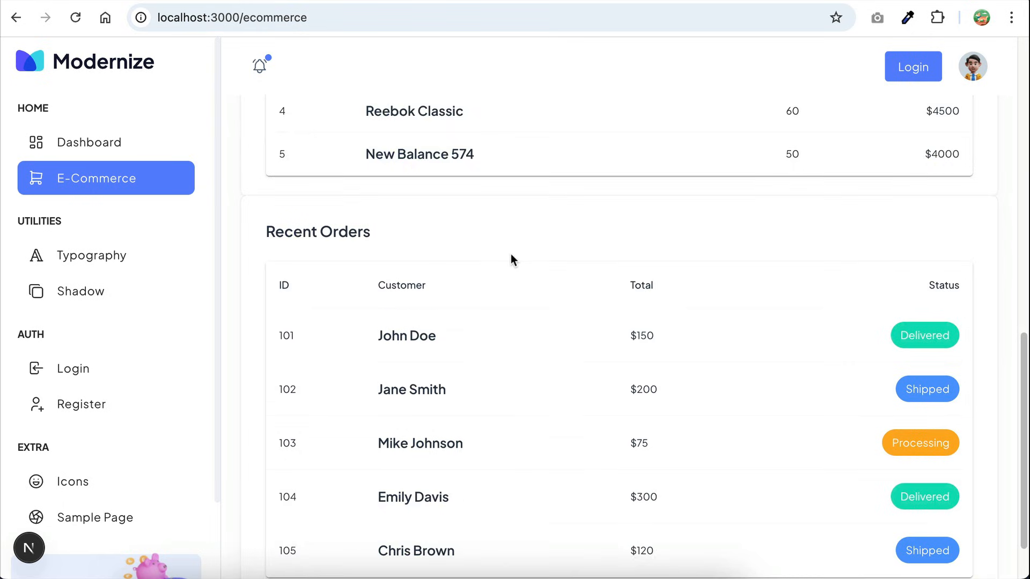
pyautogui.scroll(-3)
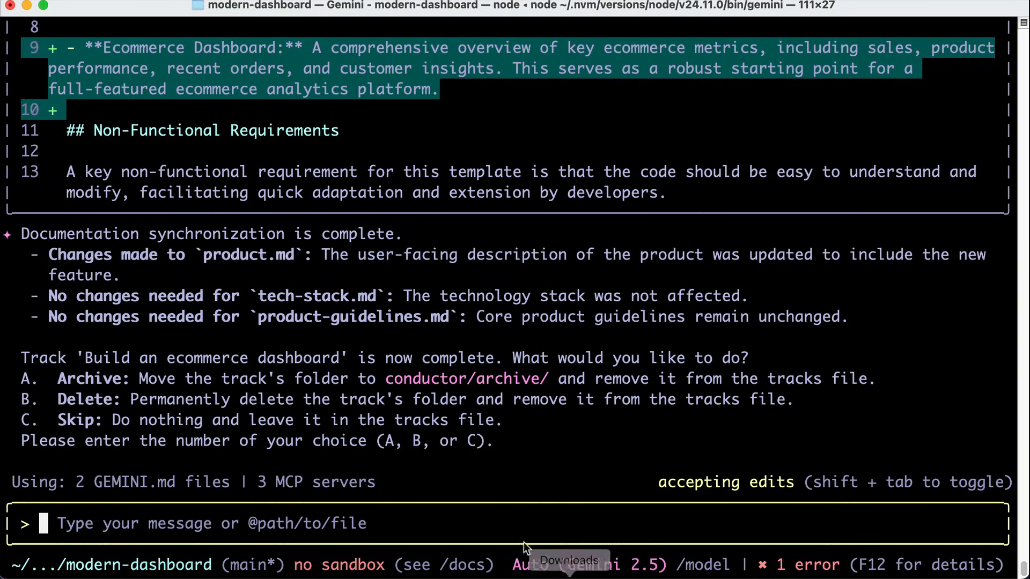
pyautogui.write('/')
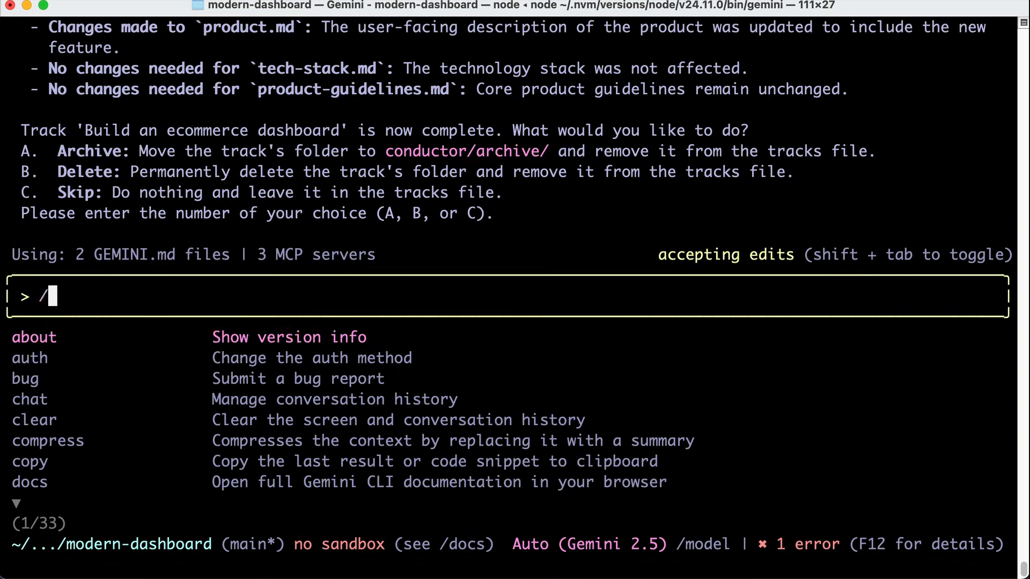
pyautogui.write('cond')
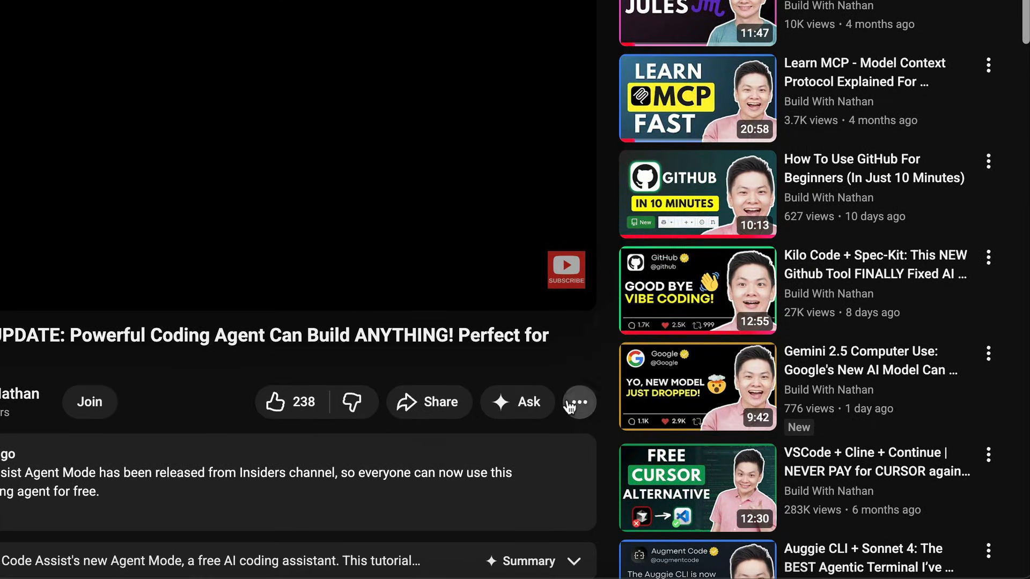
# - Send a $500.00 Super Thanks on the Gemini Agent UPDATE video and dismiss the dialog
pyautogui.click(578, 403)
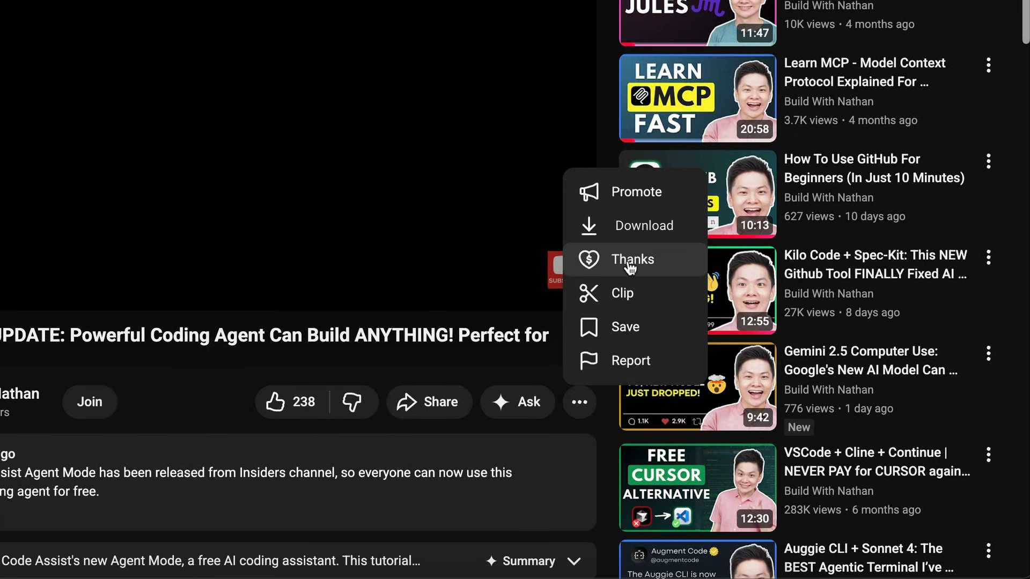
pyautogui.click(632, 259)
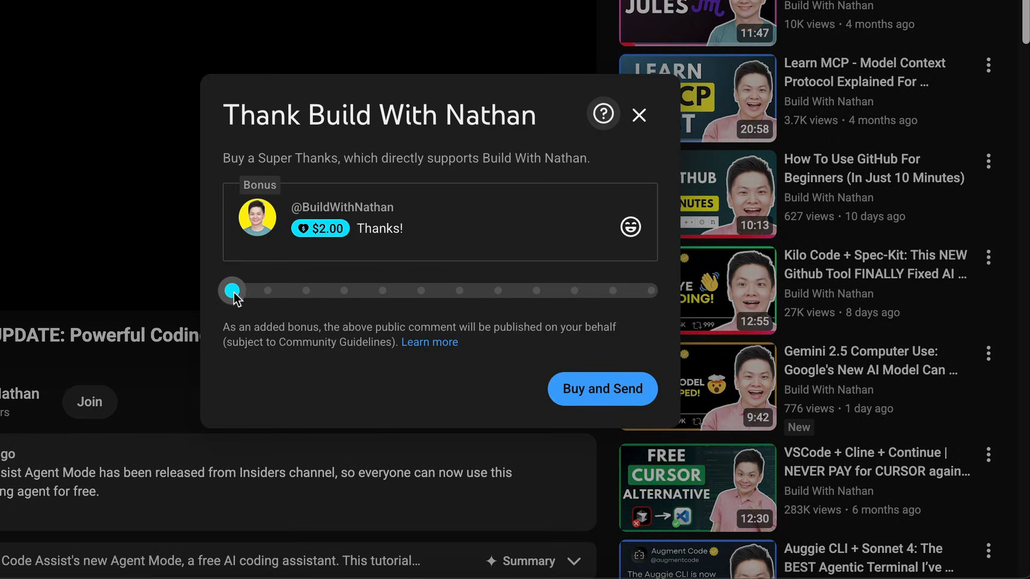
pyautogui.moveTo(232, 291); pyautogui.dragTo(651, 291)
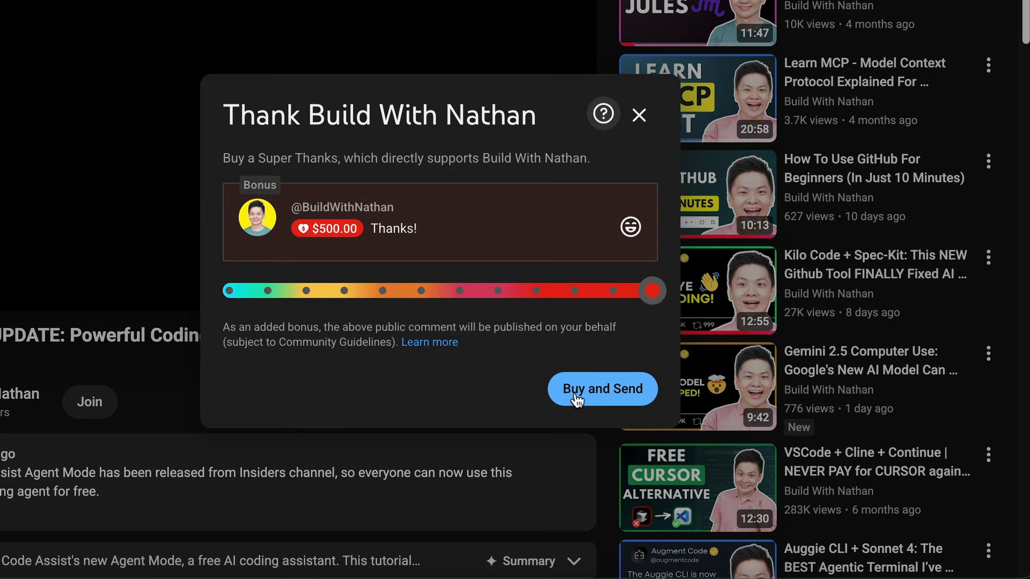
pyautogui.click(638, 115)
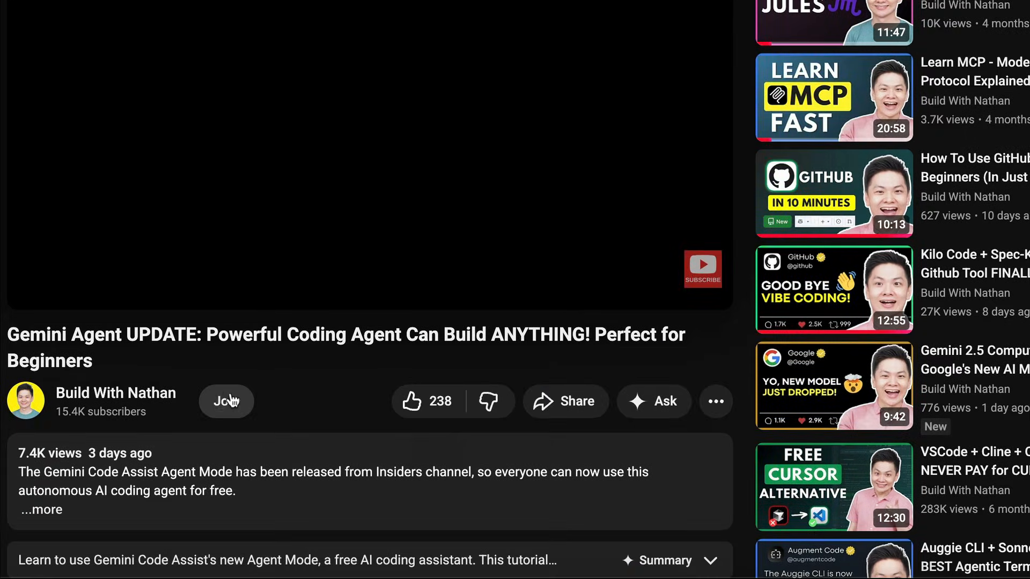
pyautogui.click(227, 401)
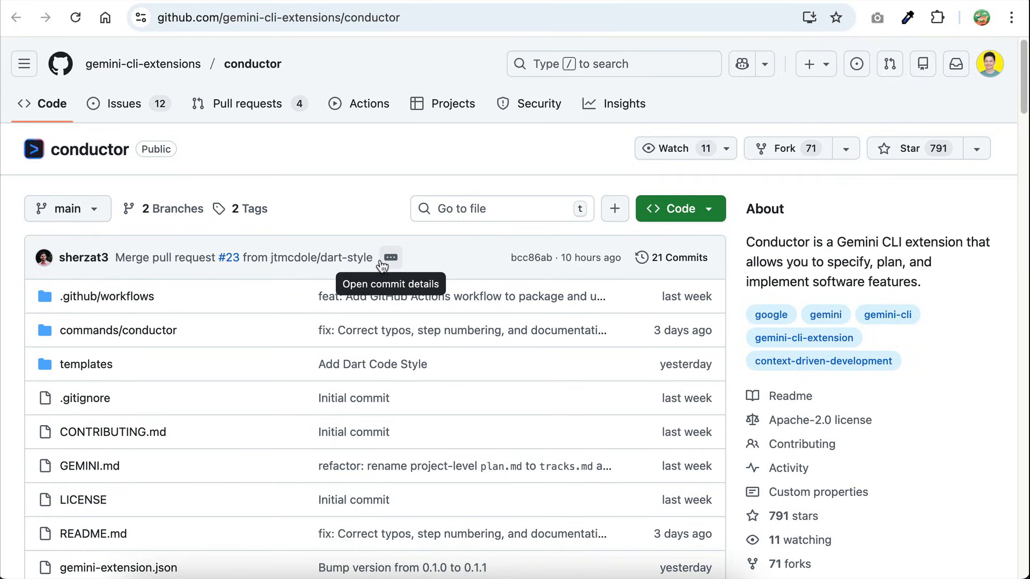
pyautogui.scroll(-3)
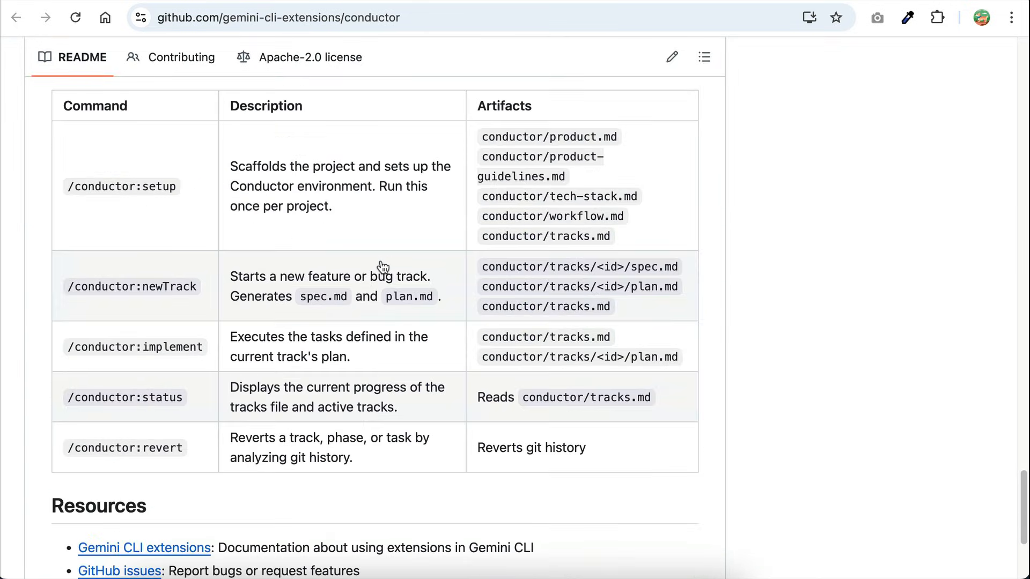
pyautogui.moveTo(92, 359)
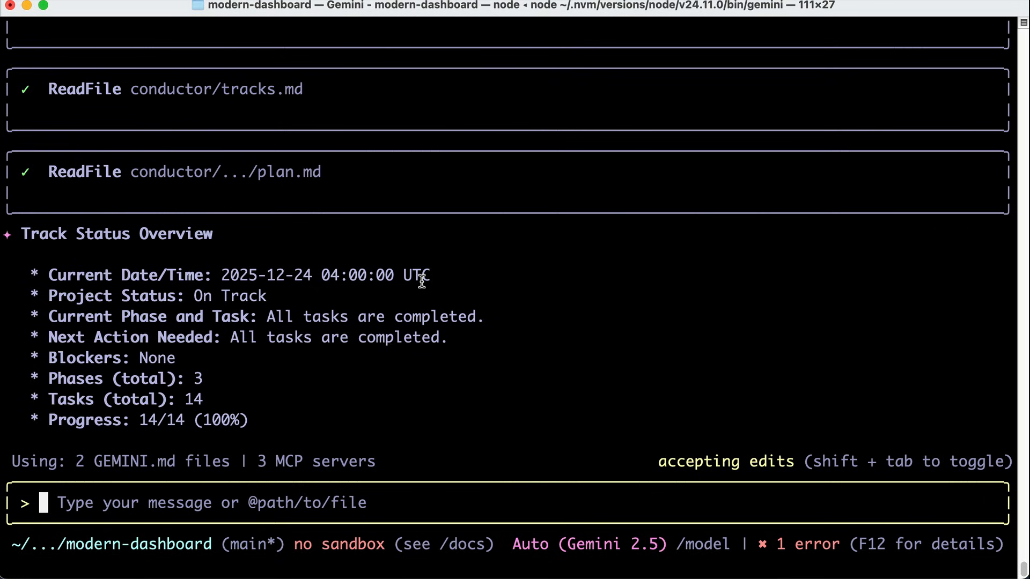
pyautogui.moveTo(267, 289)
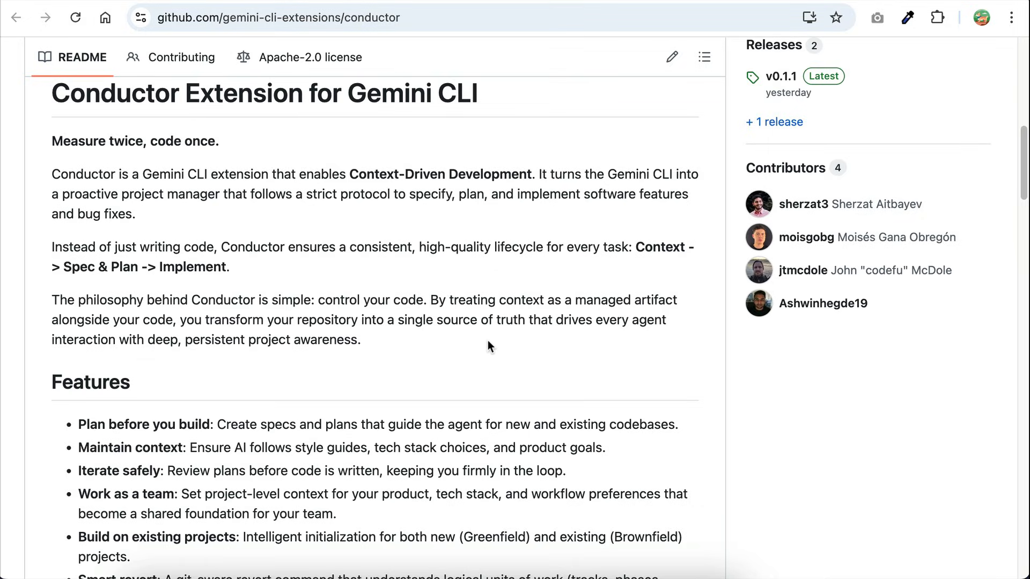
pyautogui.scroll(-3)
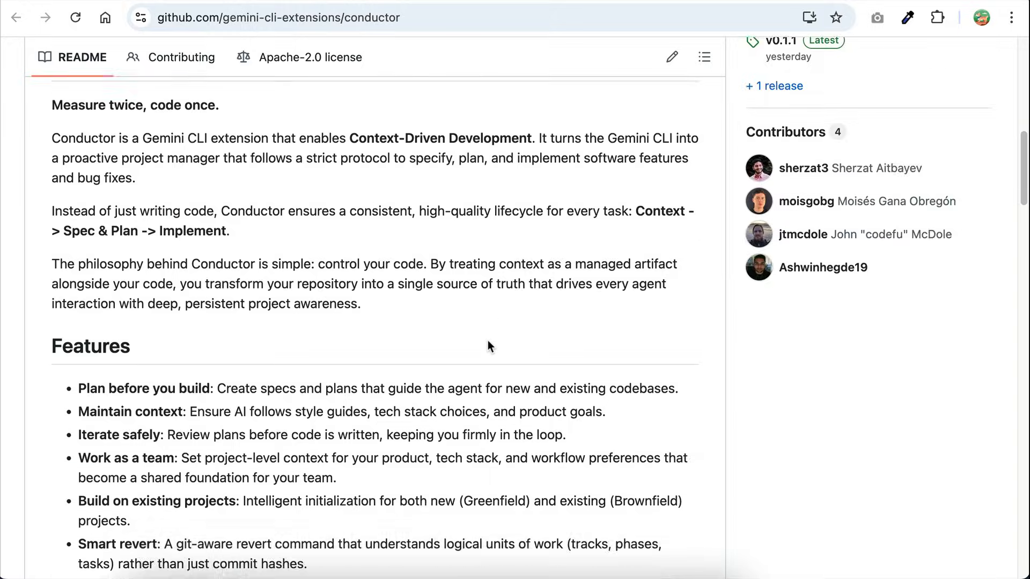
pyautogui.scroll(-3)
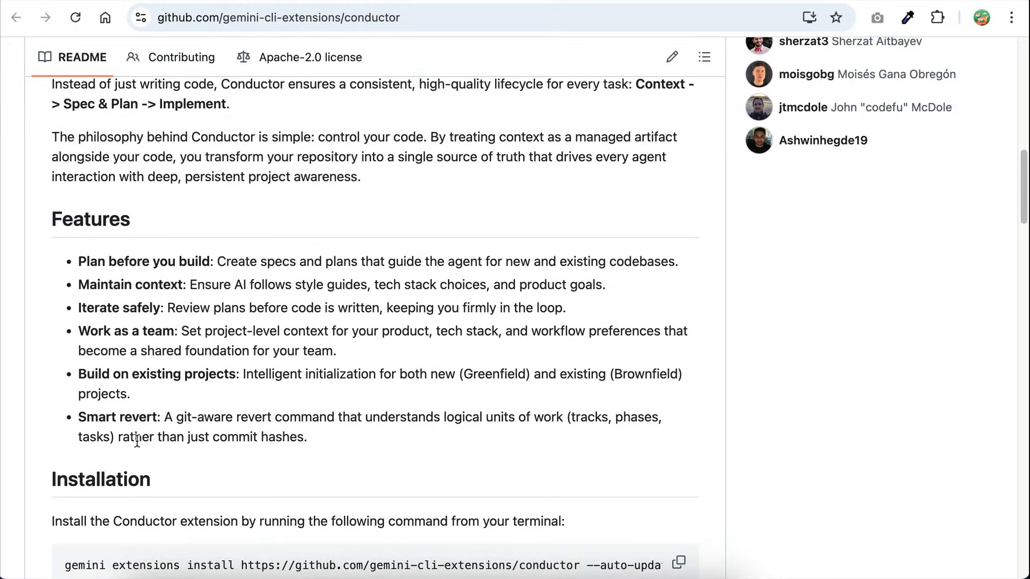